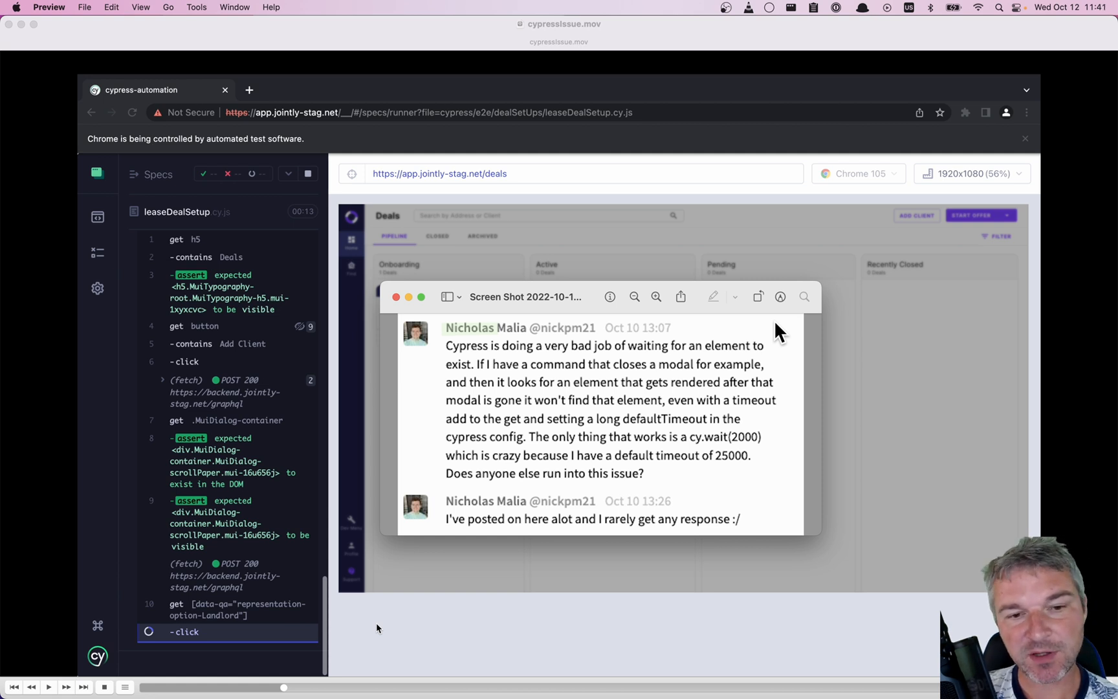
pyautogui.moveTo(396, 297)
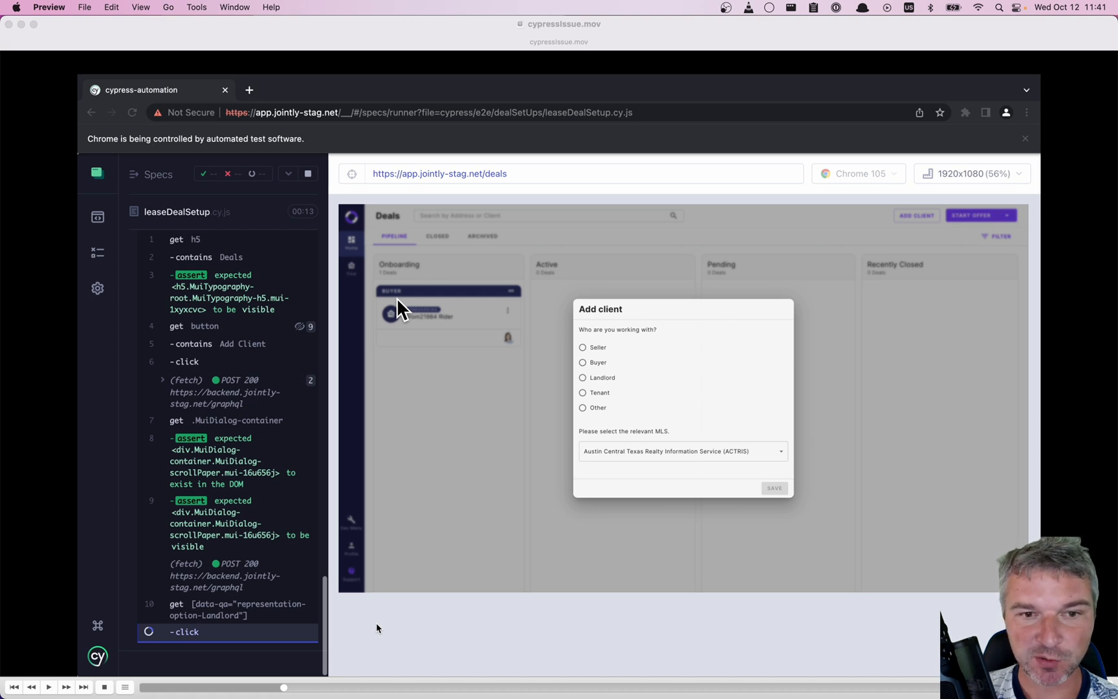
pyautogui.moveTo(617, 360)
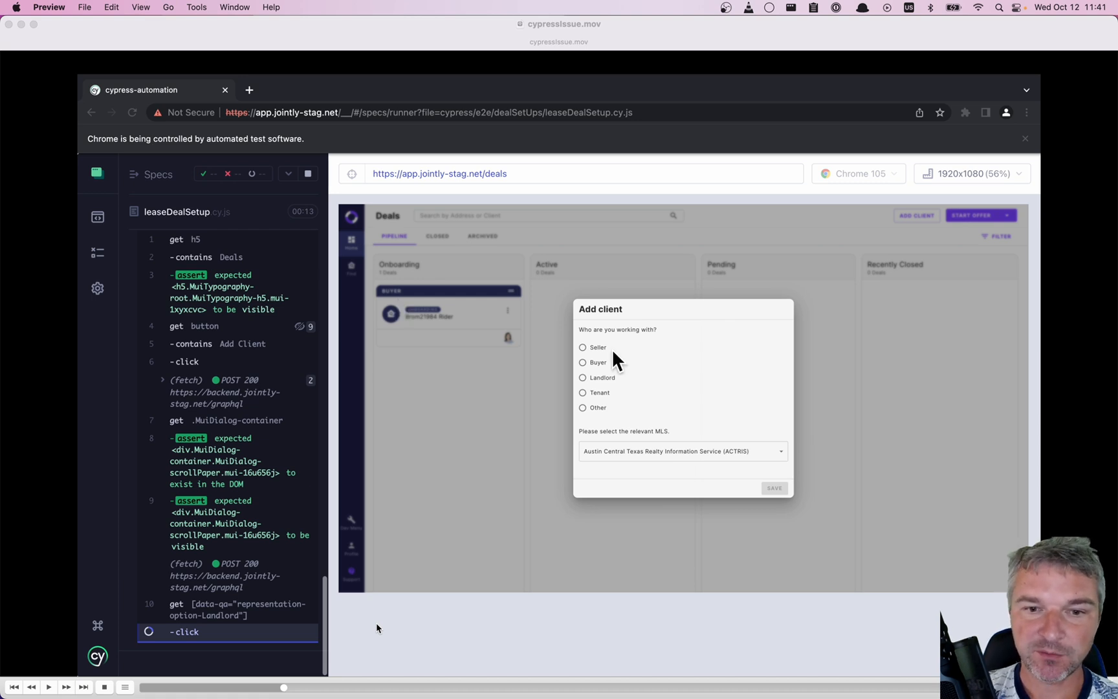
pyautogui.moveTo(807, 446)
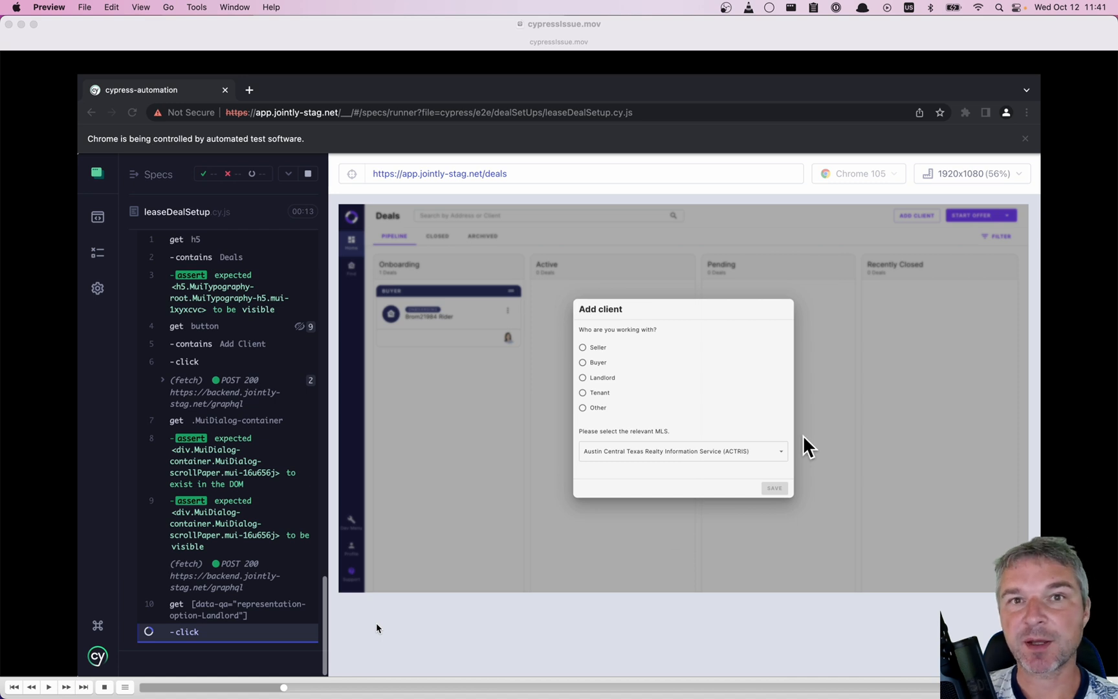
pyautogui.moveTo(687, 525)
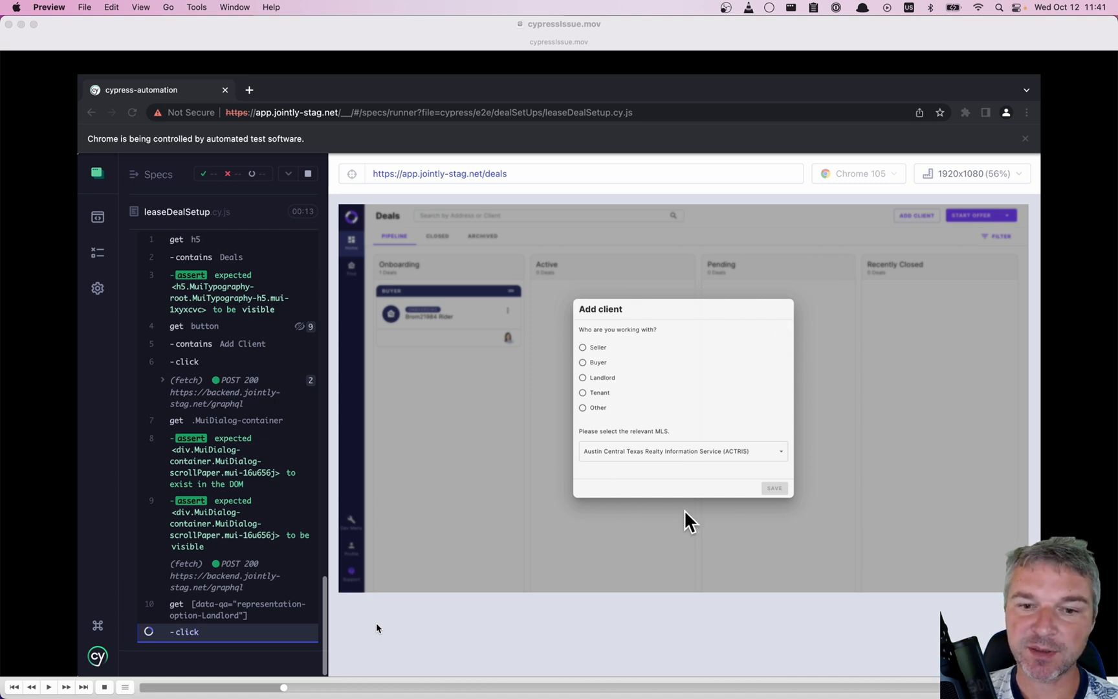
pyautogui.moveTo(608, 364)
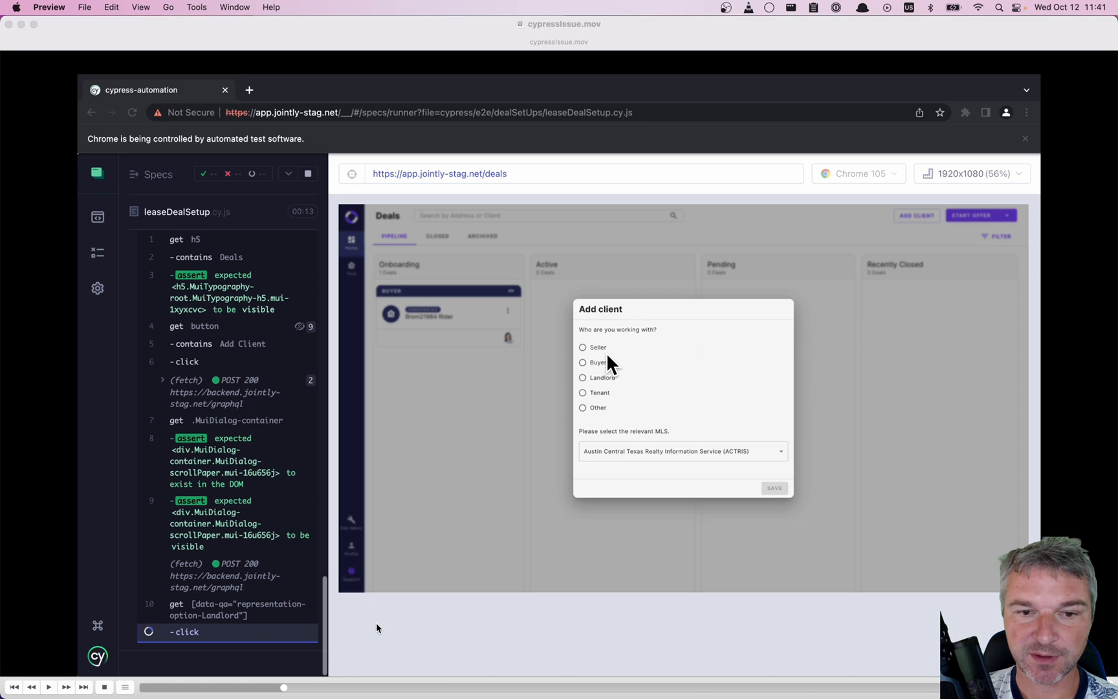
pyautogui.moveTo(601, 442)
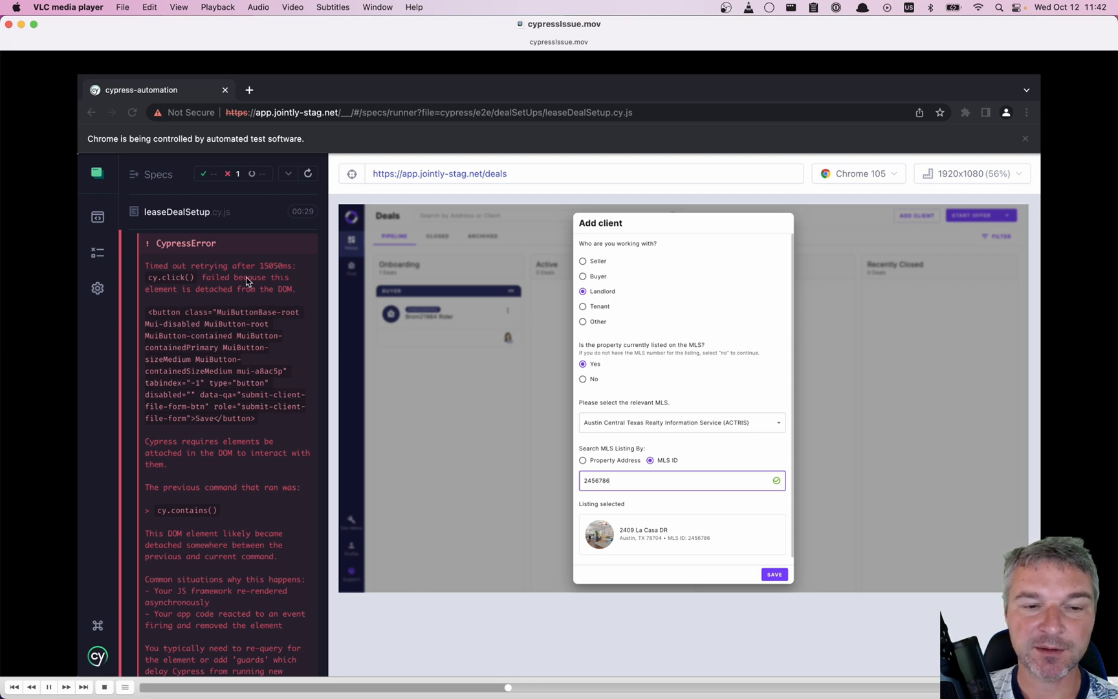
pyautogui.moveTo(249, 365)
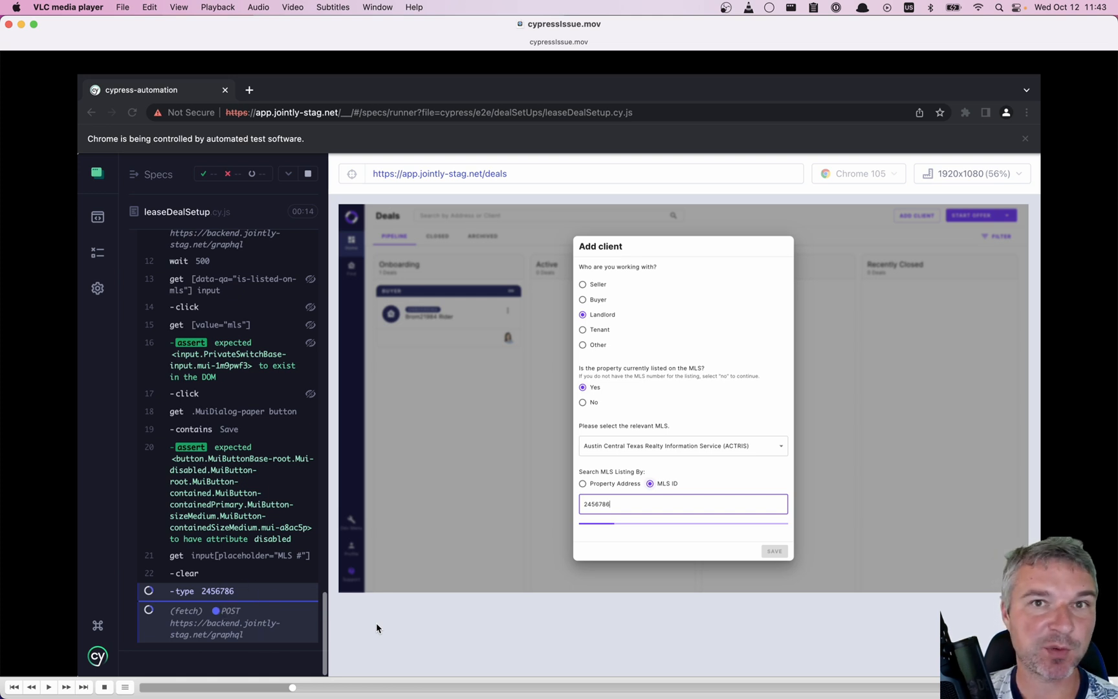
pyautogui.moveTo(538, 556)
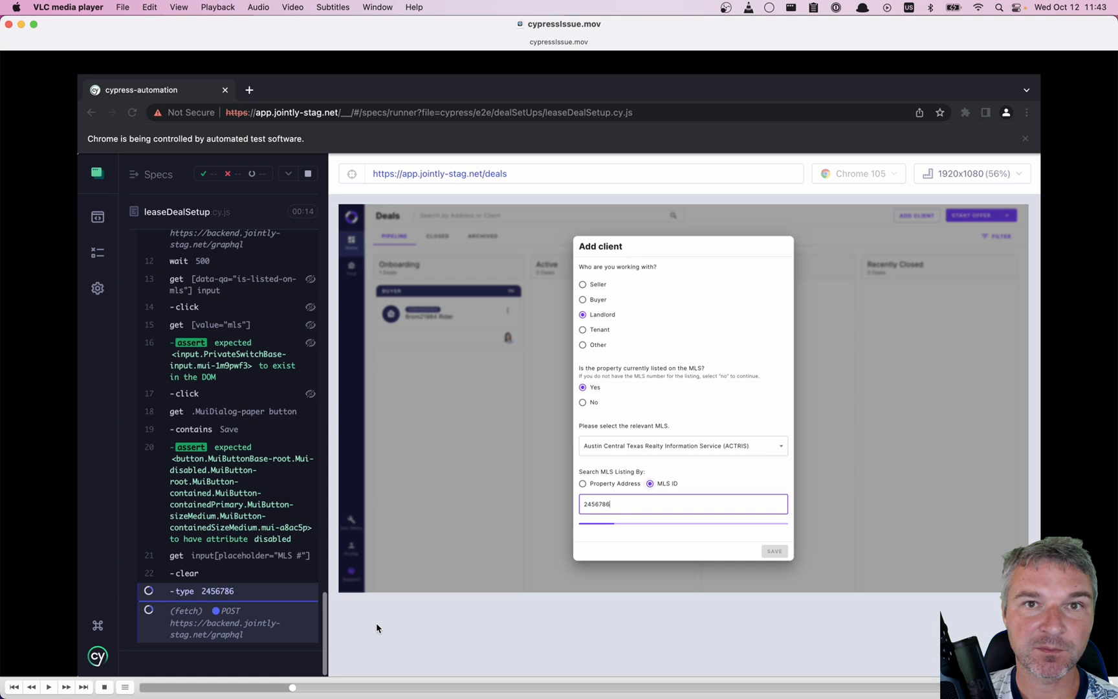
pyautogui.moveTo(538, 538)
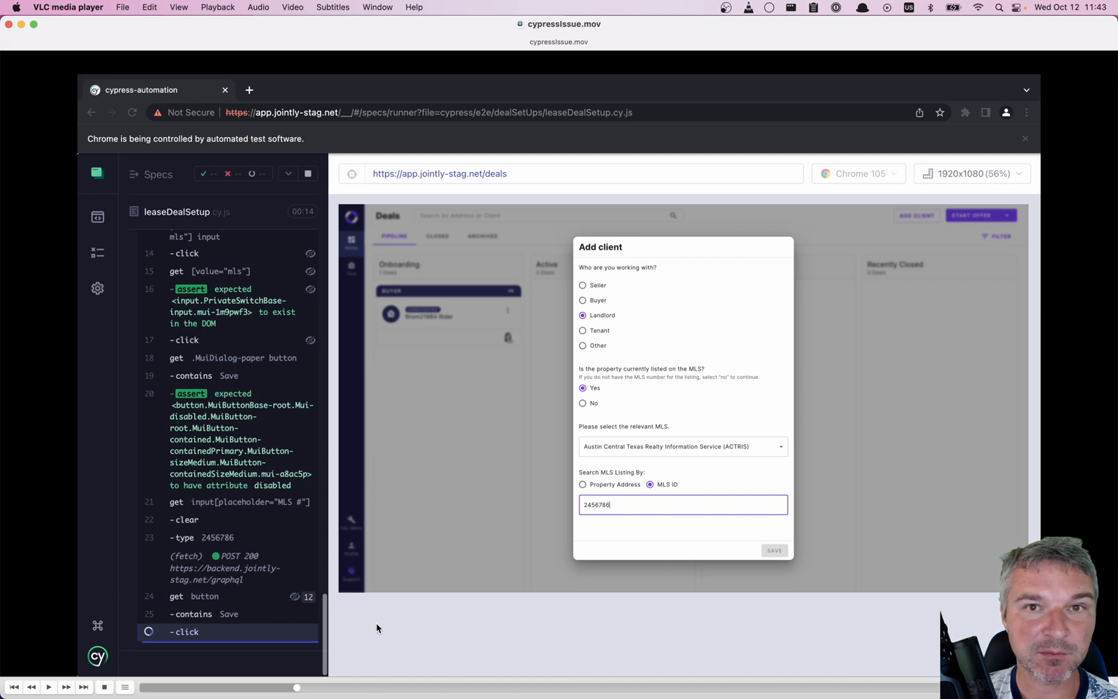
pyautogui.moveTo(598, 566)
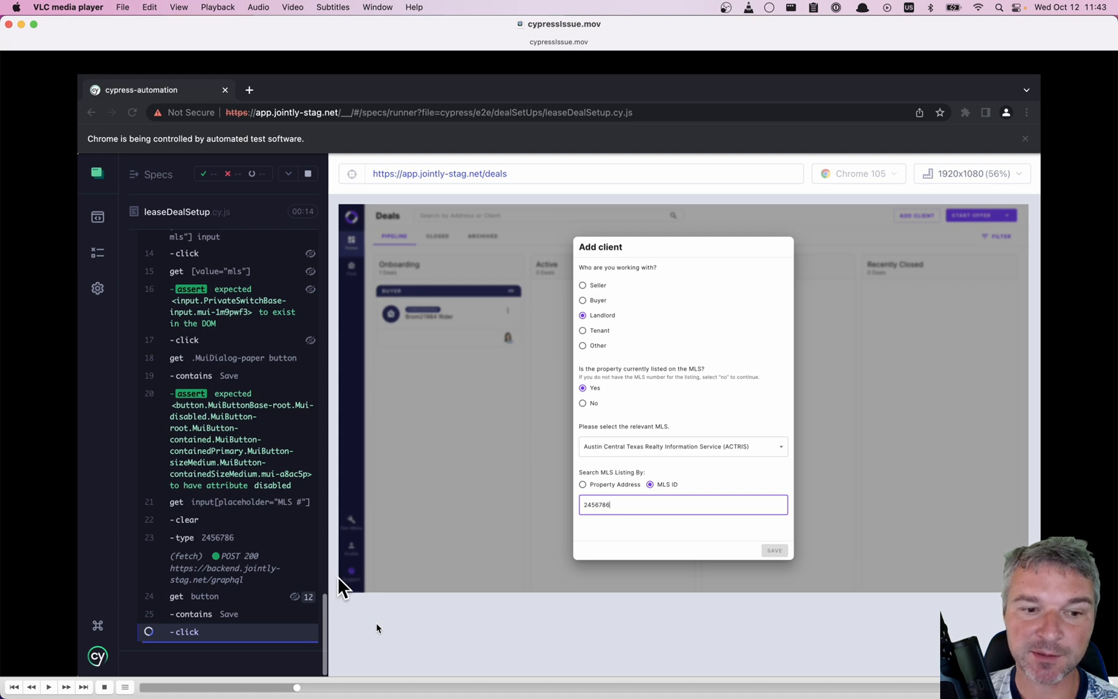
pyautogui.moveTo(207, 622)
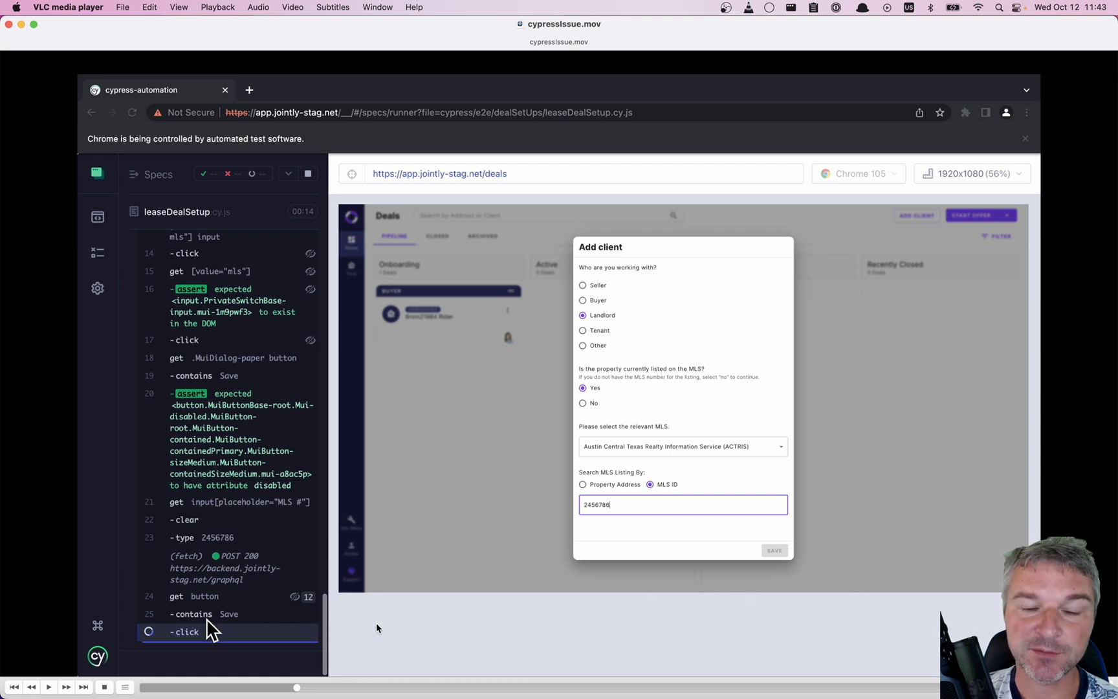
pyautogui.moveTo(245, 623)
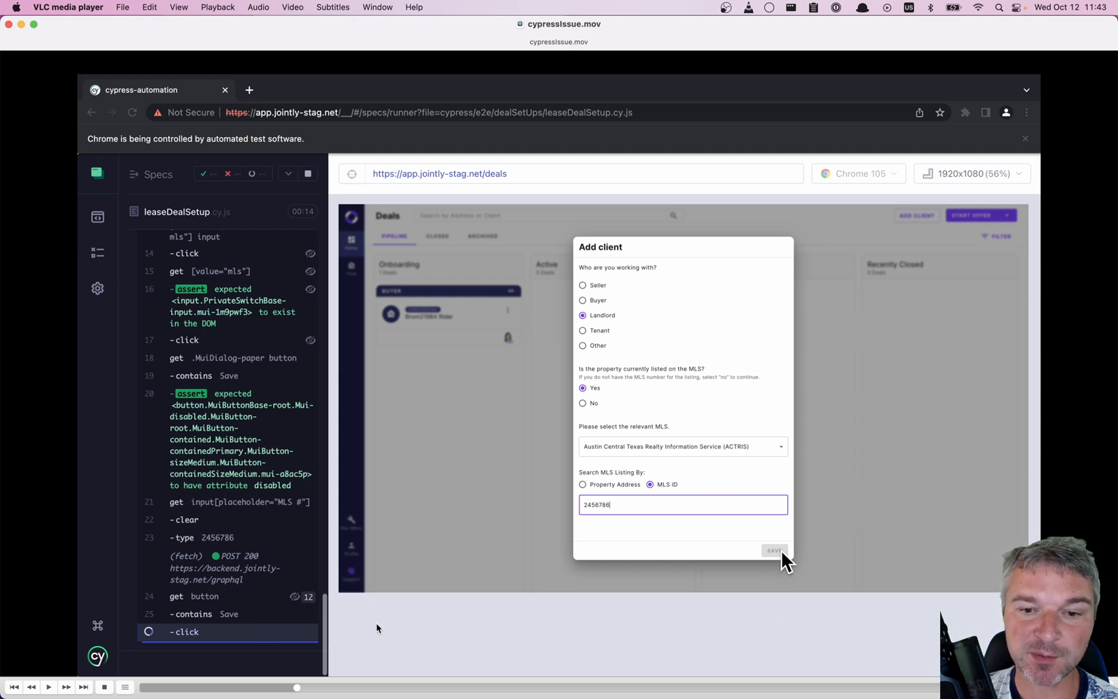
pyautogui.moveTo(516, 519)
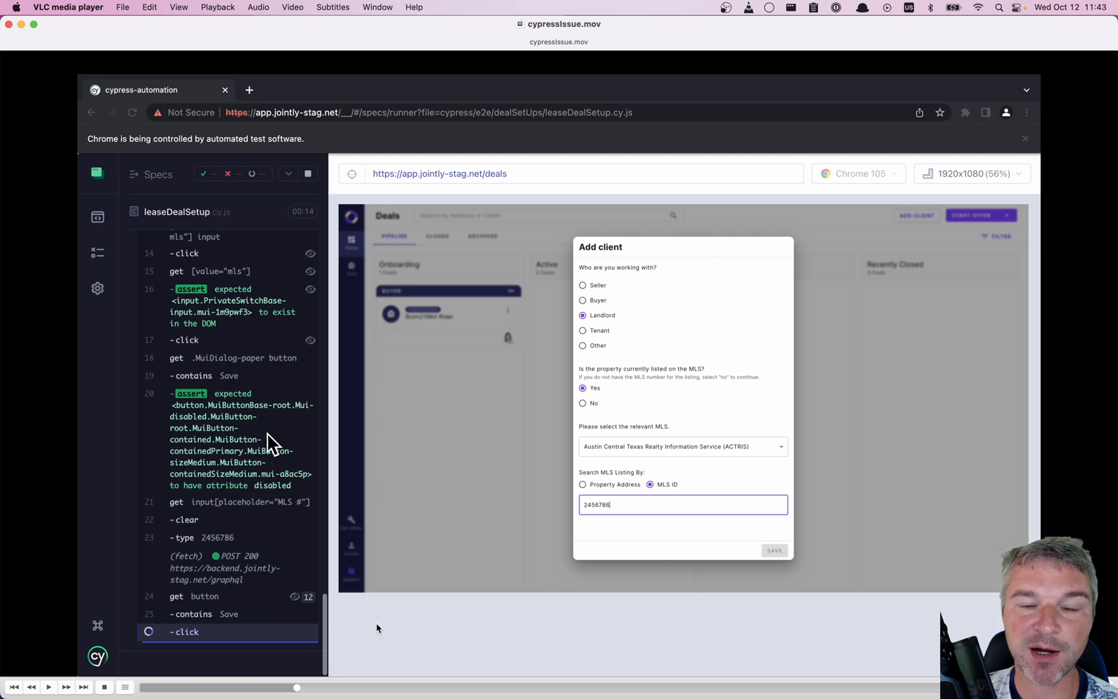
pyautogui.moveTo(806, 530)
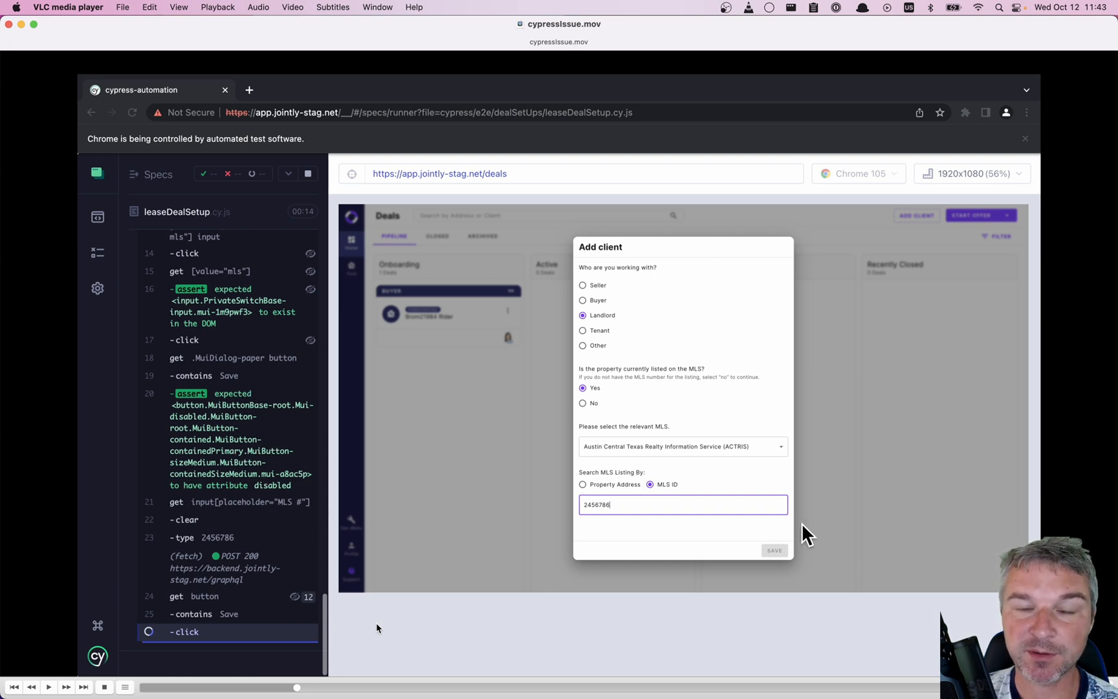
pyautogui.moveTo(50, 682)
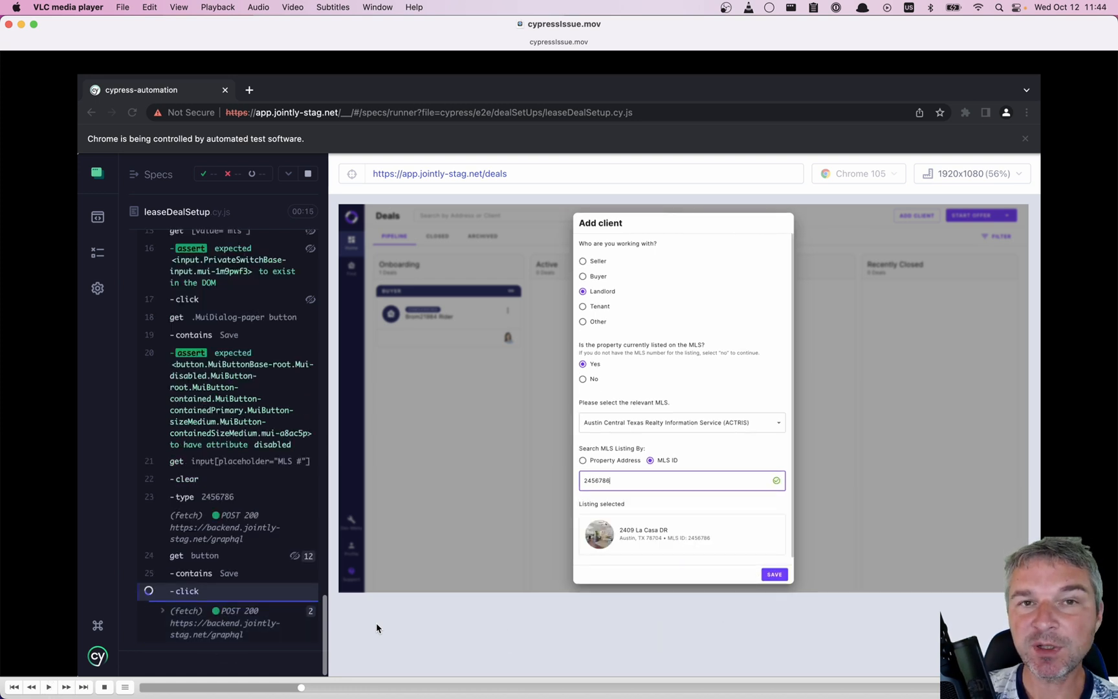
pyautogui.moveTo(639, 558)
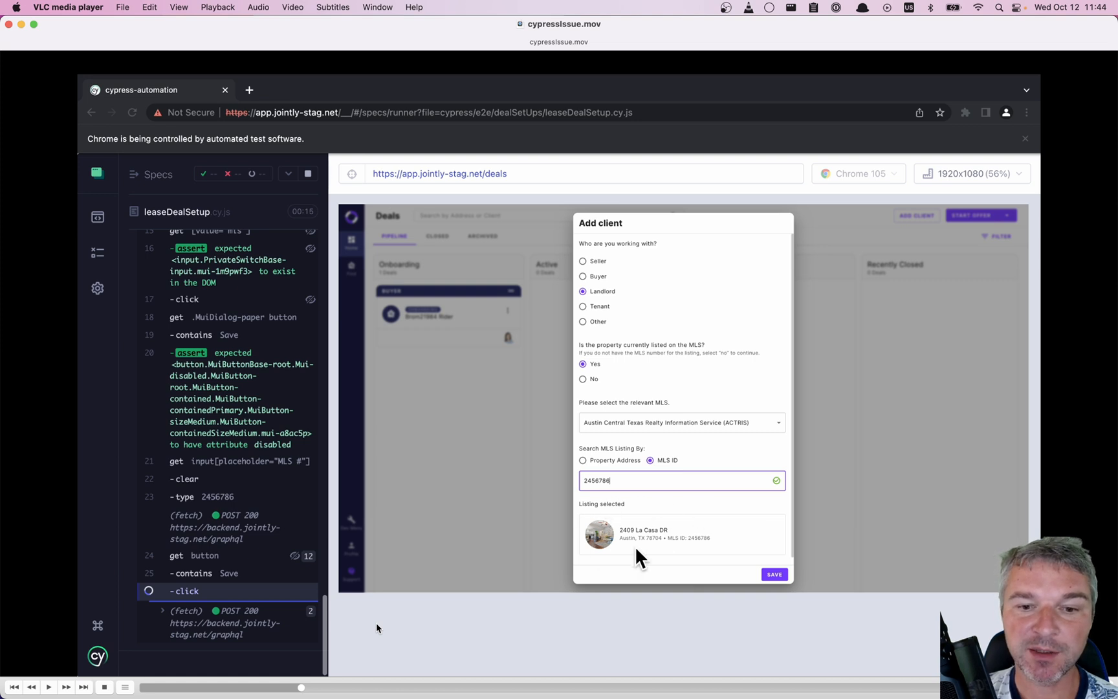
pyautogui.moveTo(785, 513)
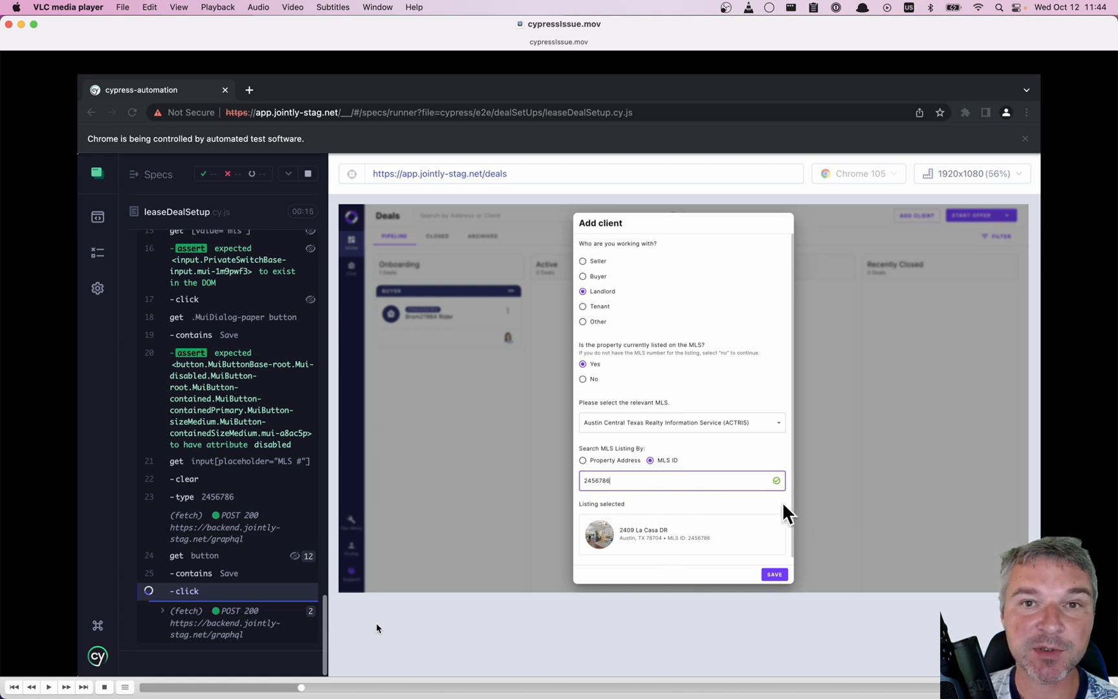
pyautogui.moveTo(795, 442)
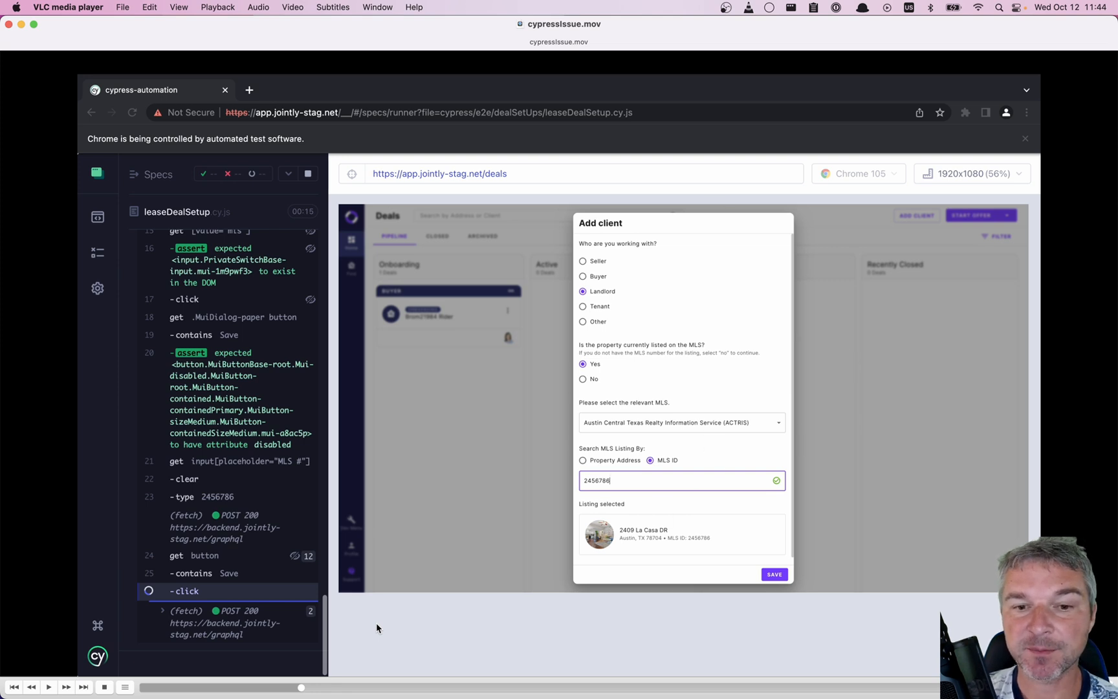
pyautogui.moveTo(720, 567)
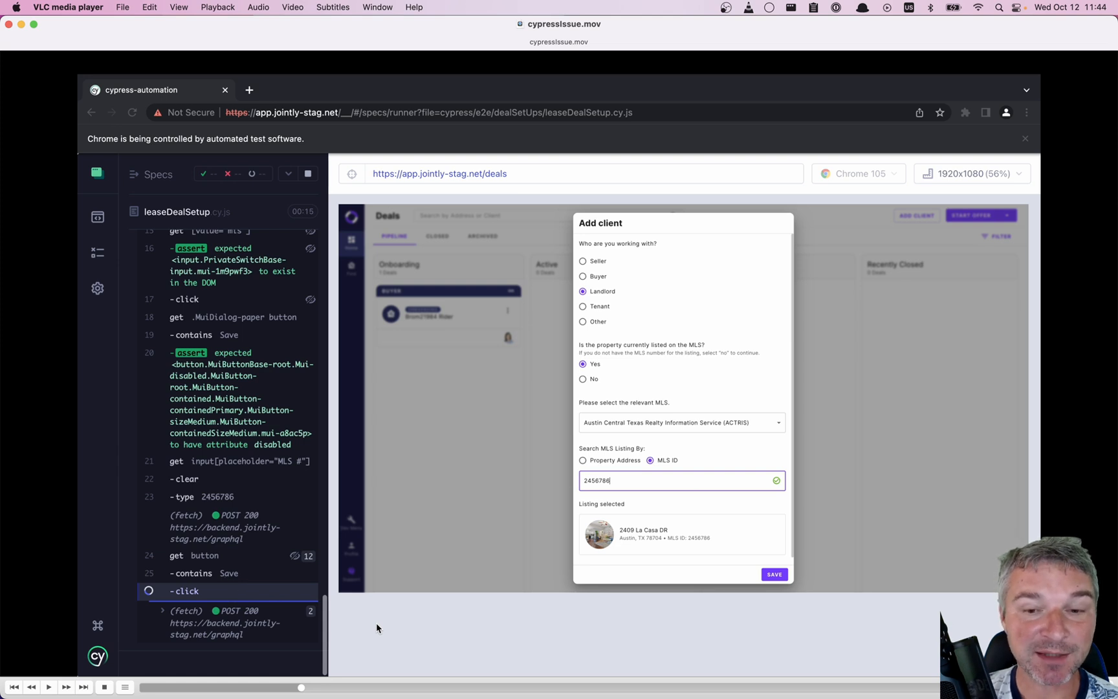
pyautogui.moveTo(759, 589)
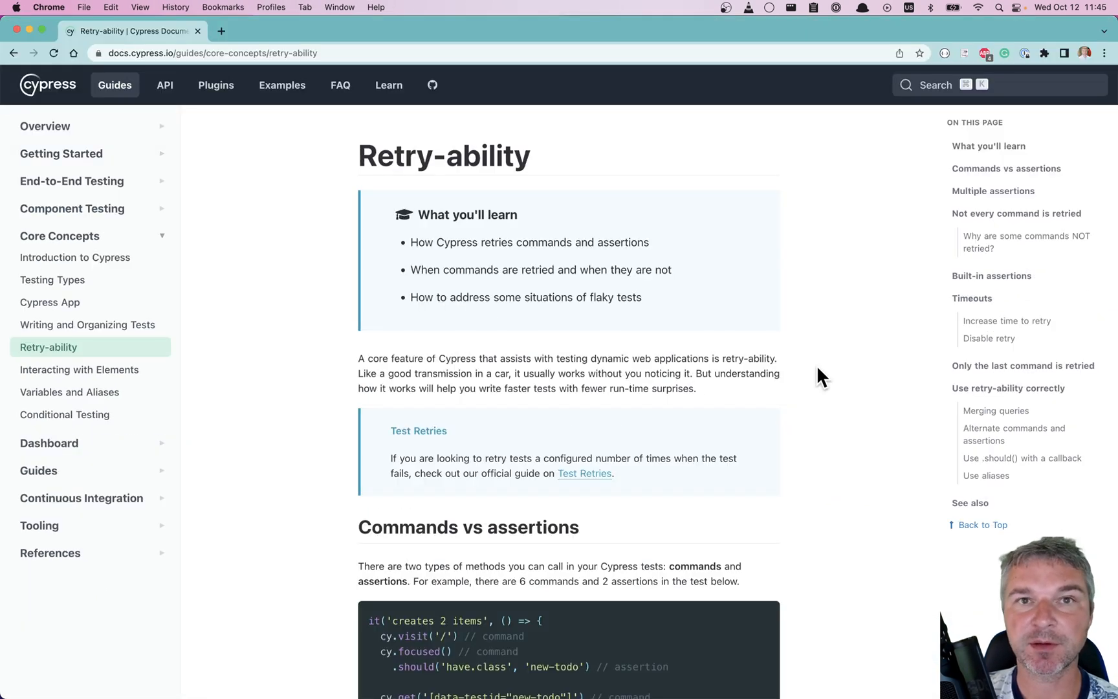
pyautogui.moveTo(853, 520)
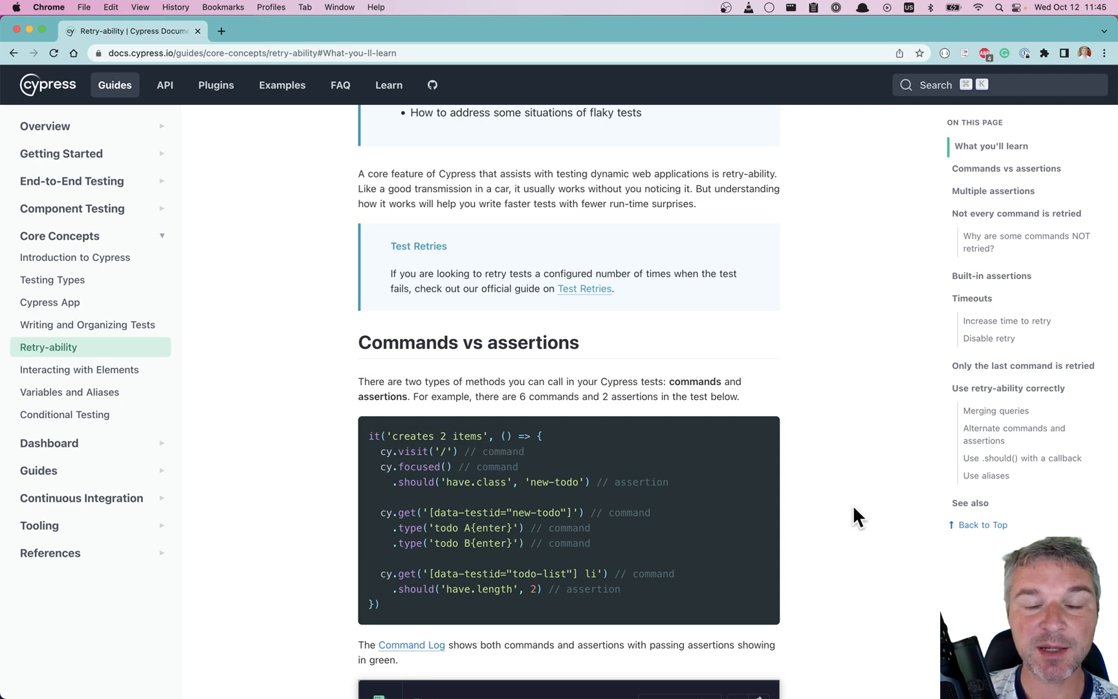
# Leave the Cypress Retry-ability docs and switch back to the editor
pyautogui.press('Cmd+Tab')
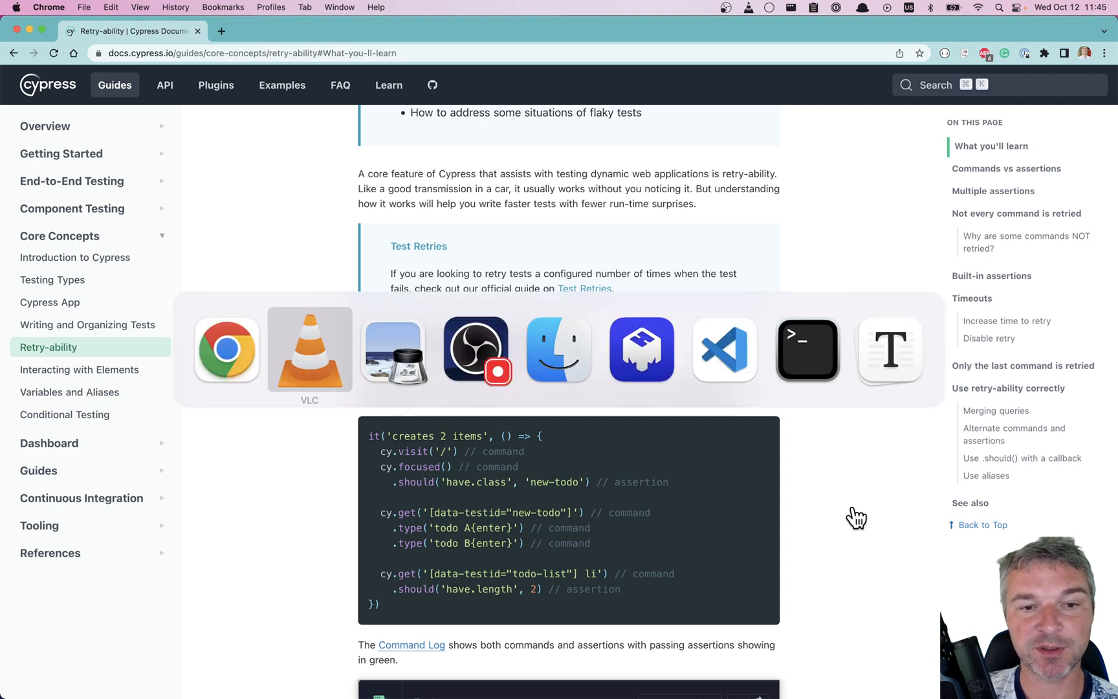
# Type cy.get('button').contains('Save').click() on a new code-block line, highlighting 'Save'
pyautogui.click(725, 349)
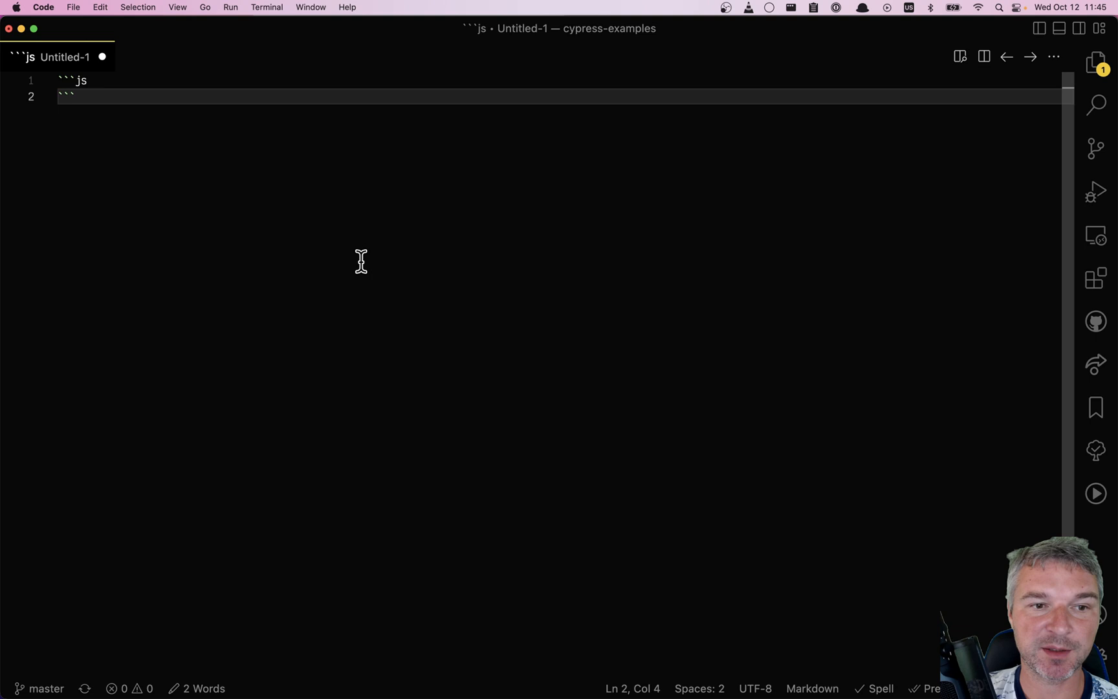
pyautogui.press('Enter')
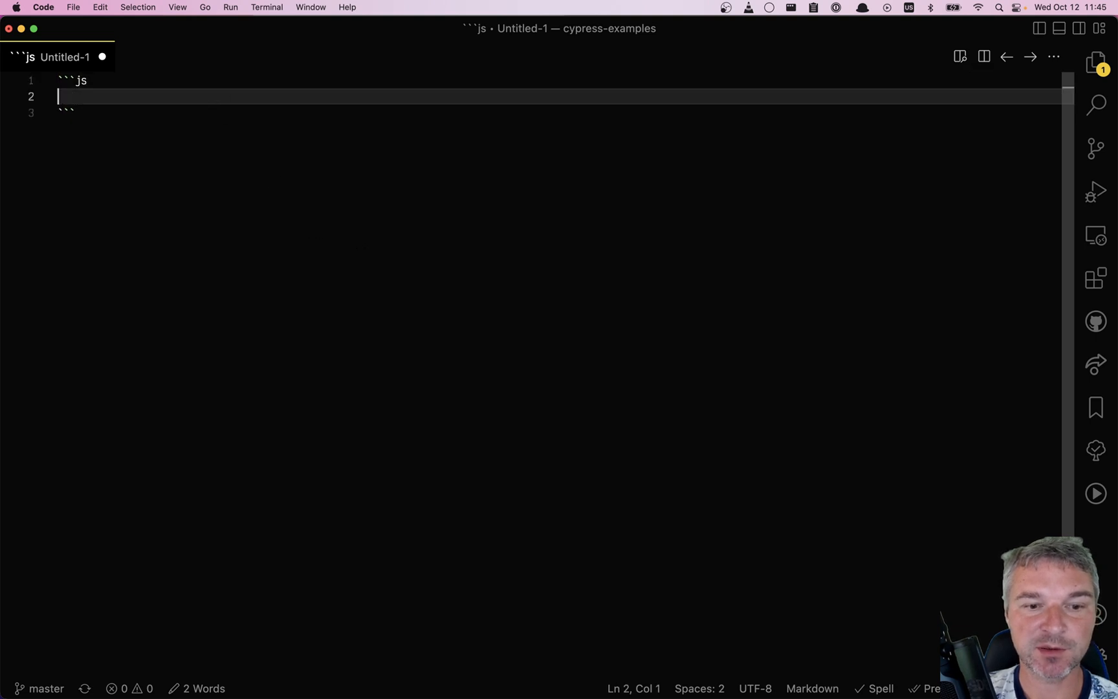
pyautogui.write("cy.get('butto")
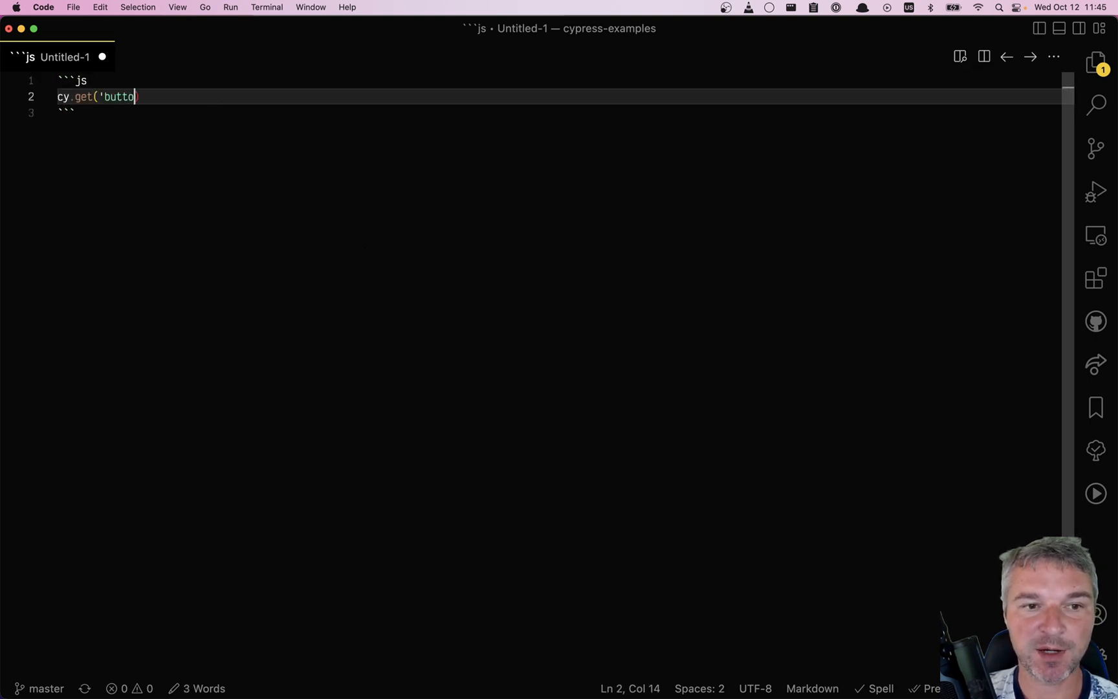
pyautogui.write("n').contains(")
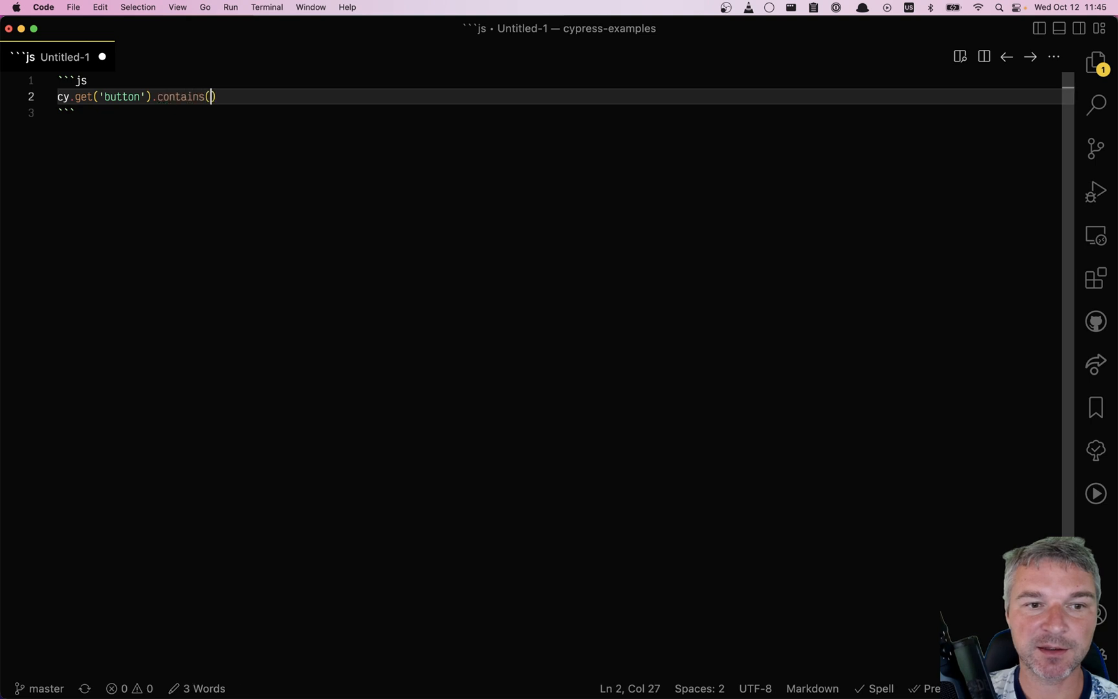
pyautogui.write("'Save').click")
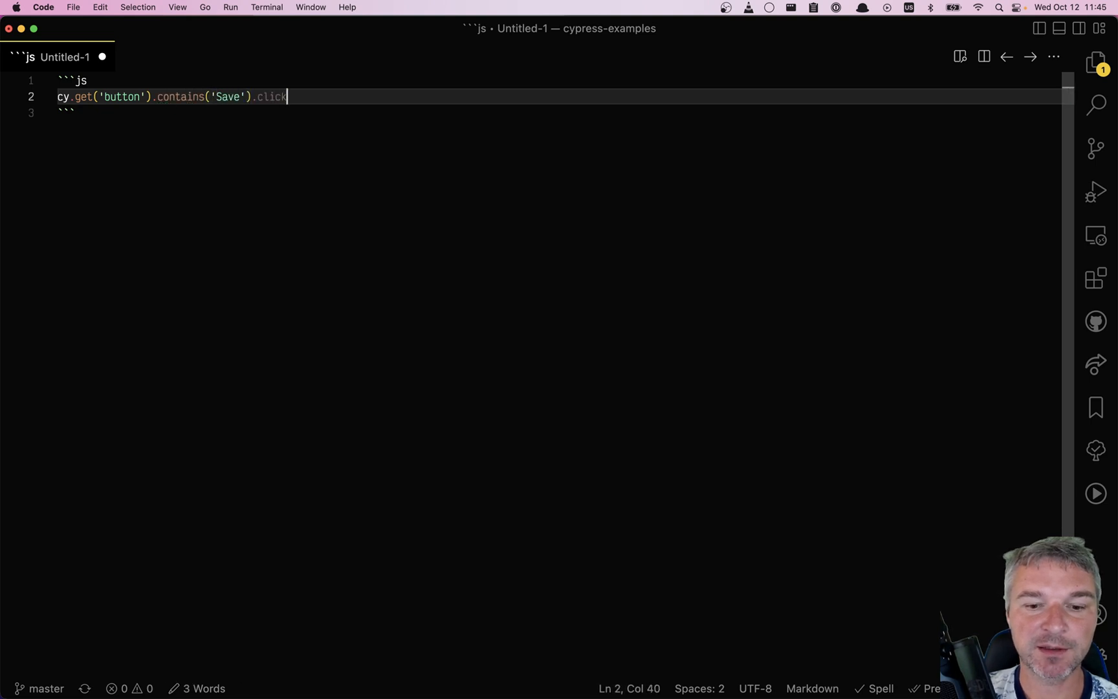
pyautogui.write('()')
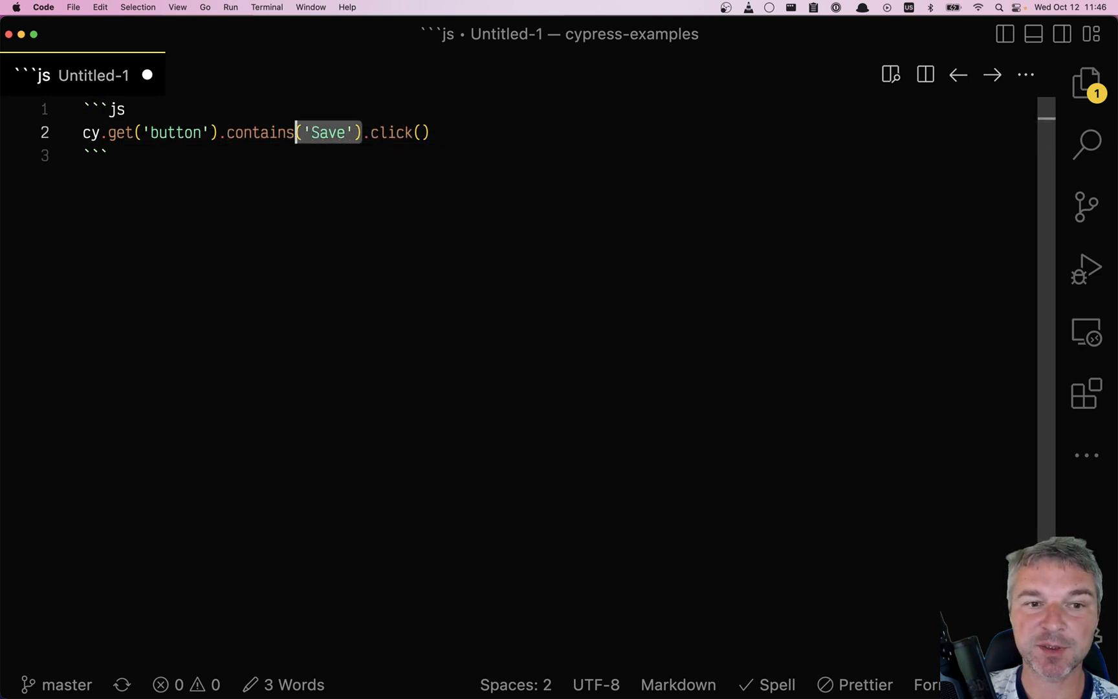
pyautogui.doubleClick(264, 132)
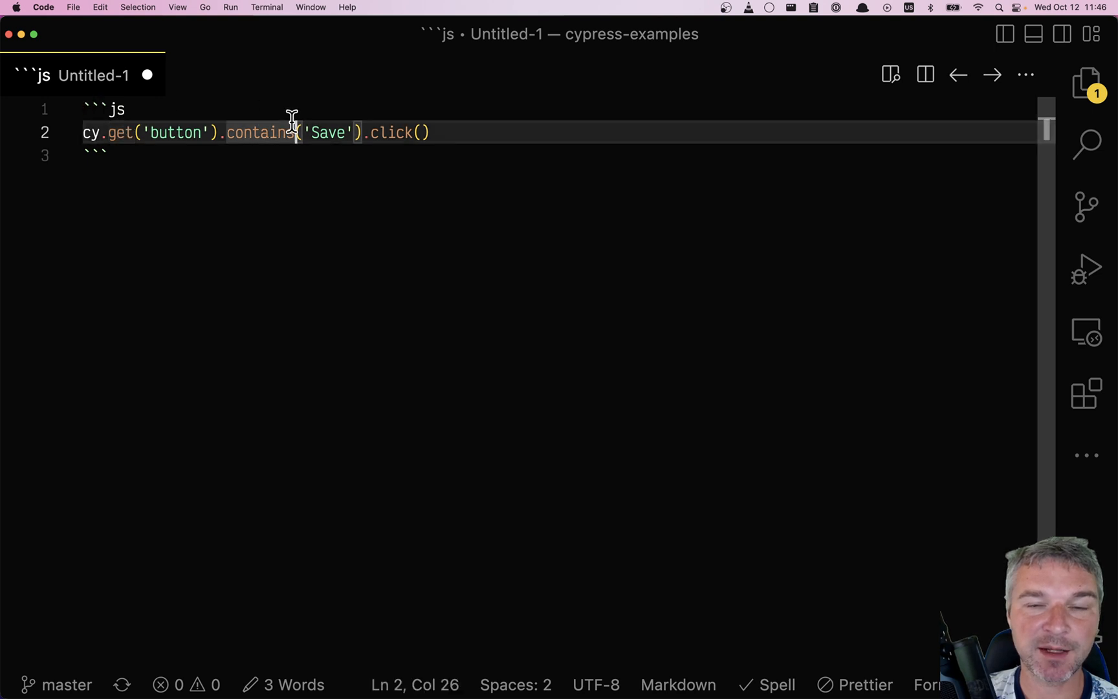
pyautogui.moveTo(376, 209)
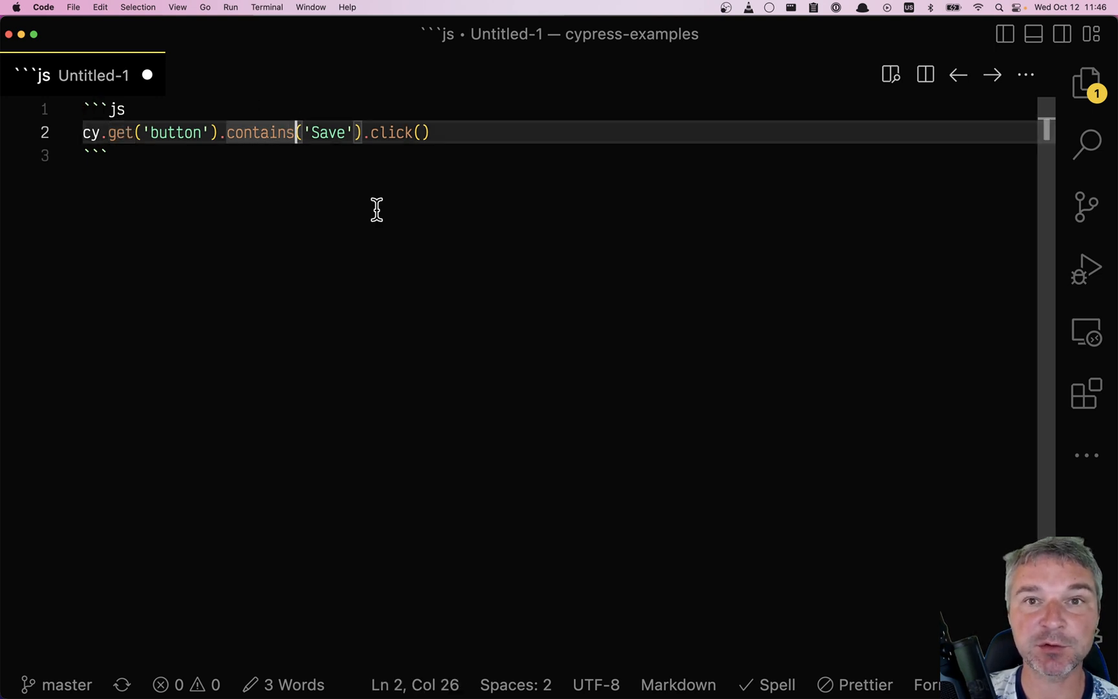
pyautogui.moveTo(392, 165)
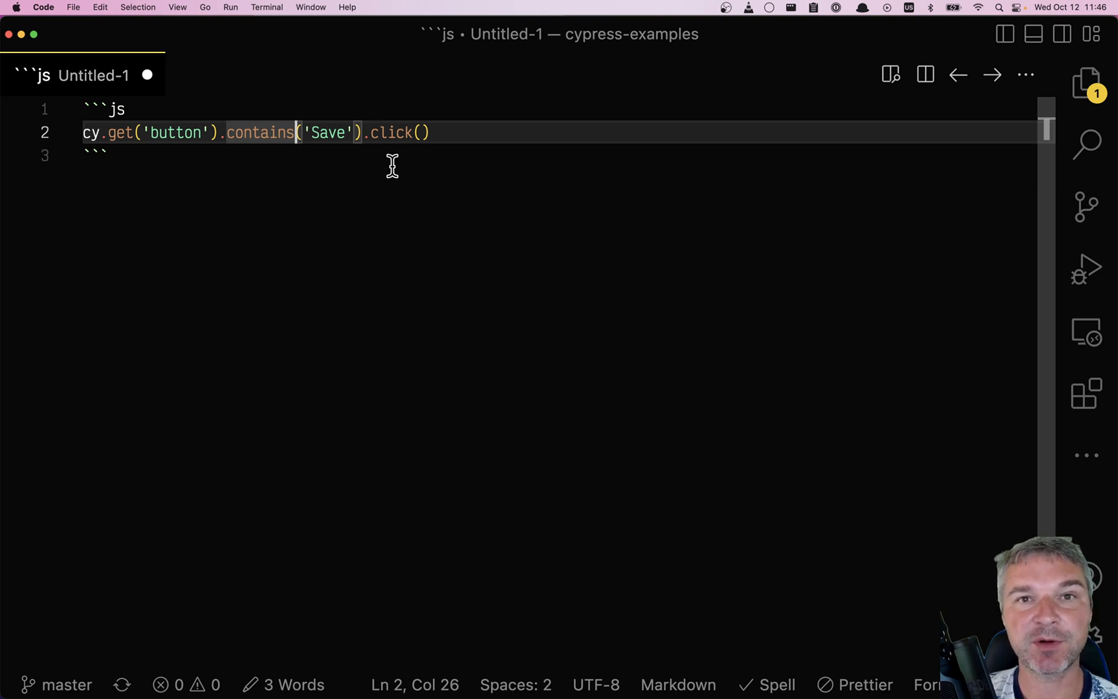
pyautogui.click(217, 132)
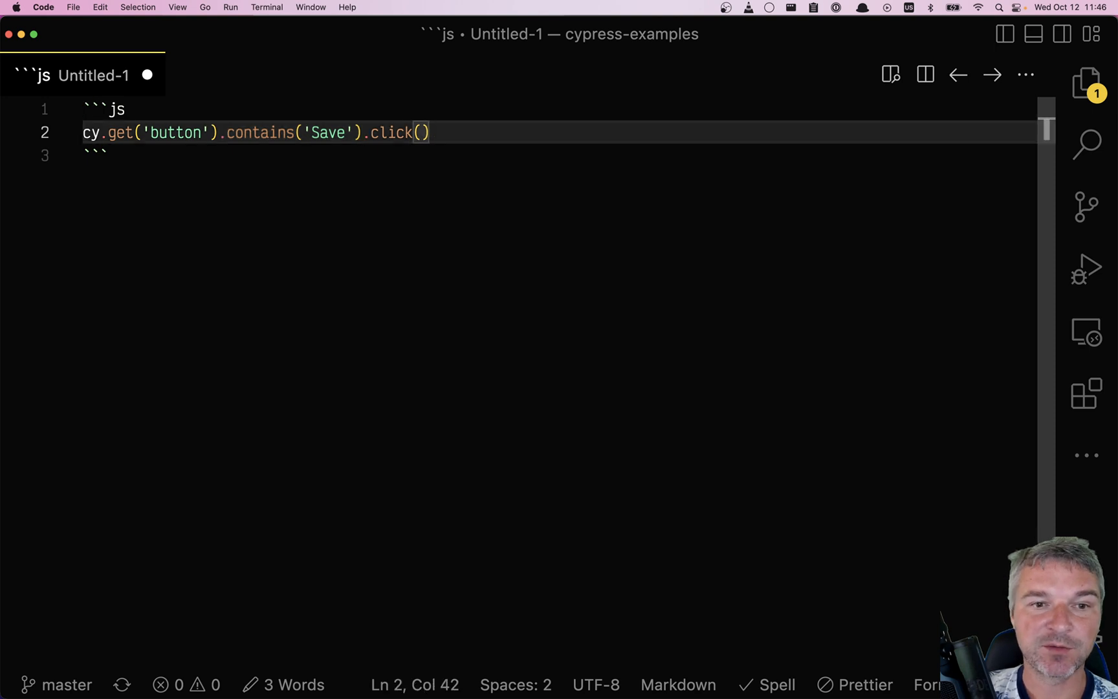
# Write cy.contains('button', 'Save').click() on a new line and comment out line 2 with Cmd+/
pyautogui.press('Enter')
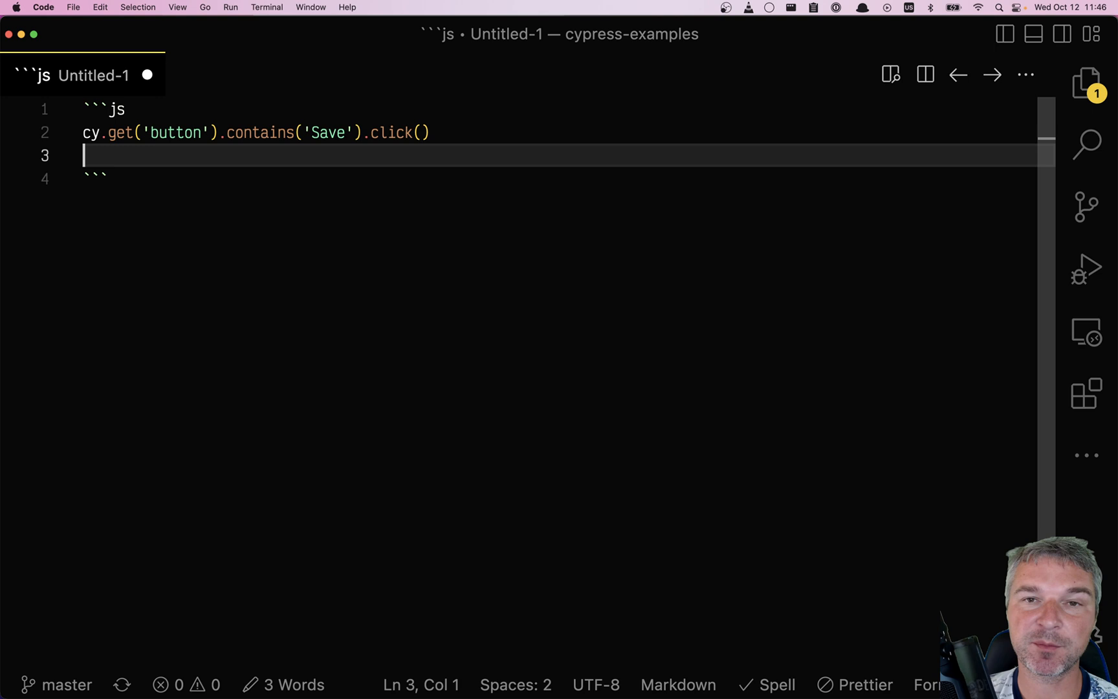
pyautogui.write('cy')
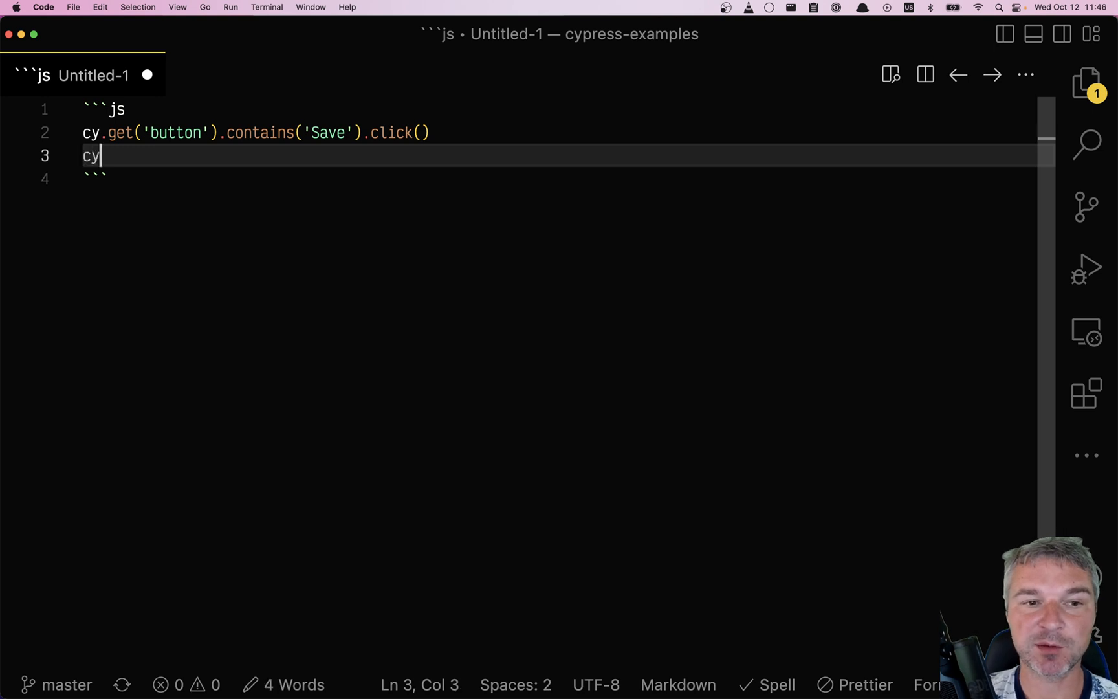
pyautogui.write(".contains('")
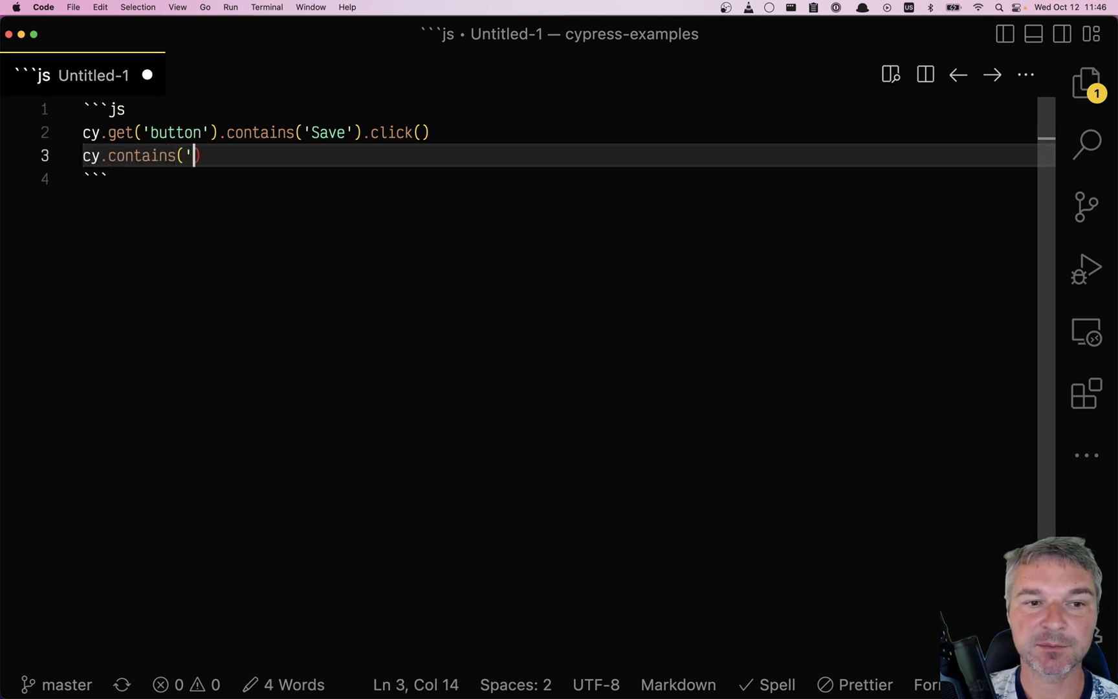
pyautogui.write("button', 'Save")
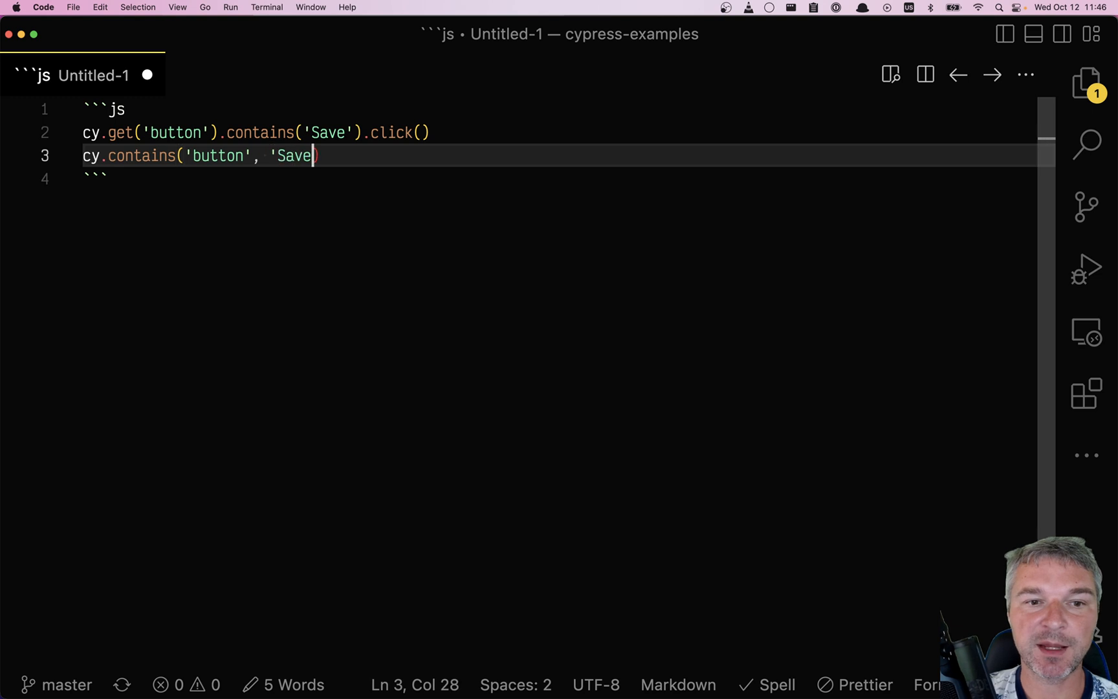
pyautogui.write("').click()")
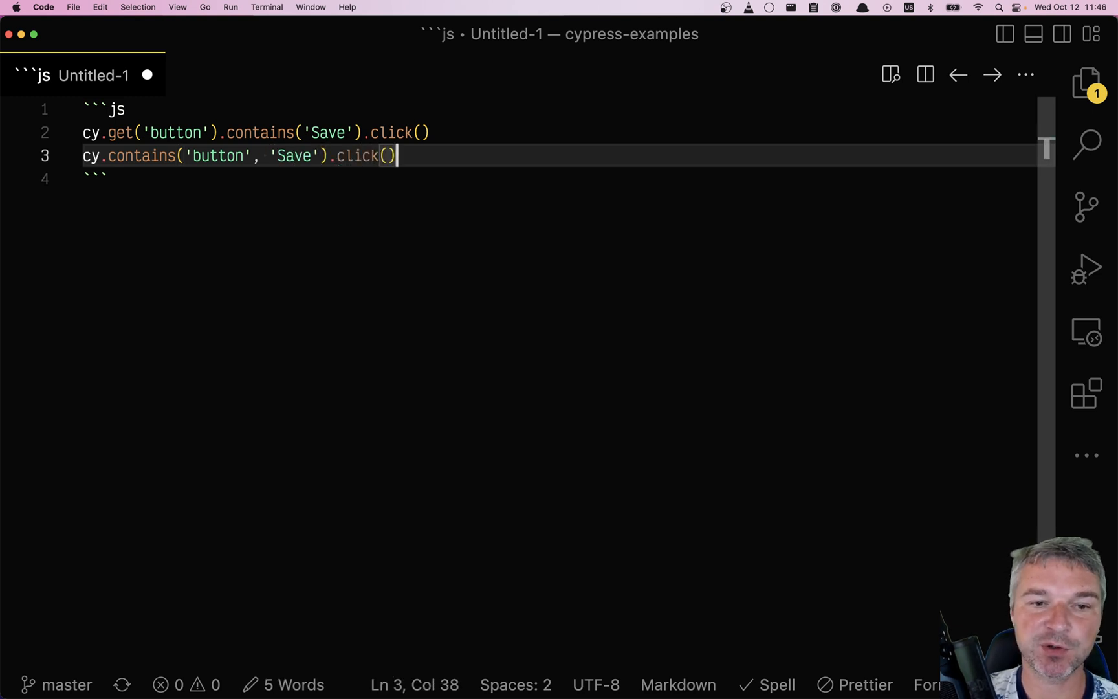
pyautogui.click(432, 133)
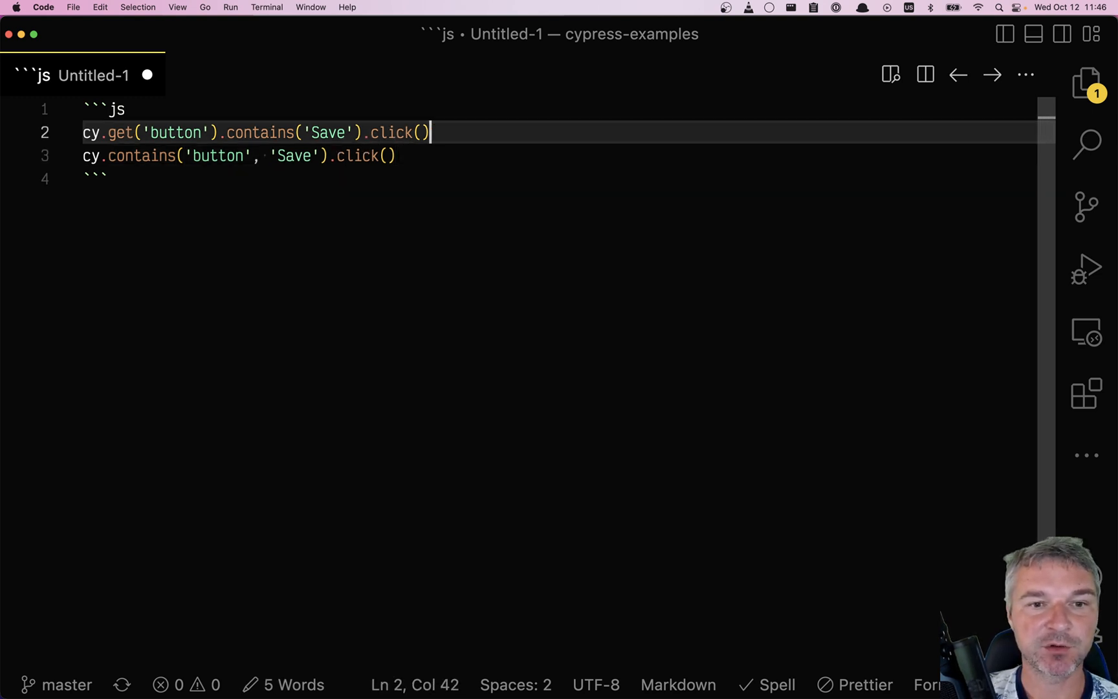
pyautogui.press('Cmd+/')
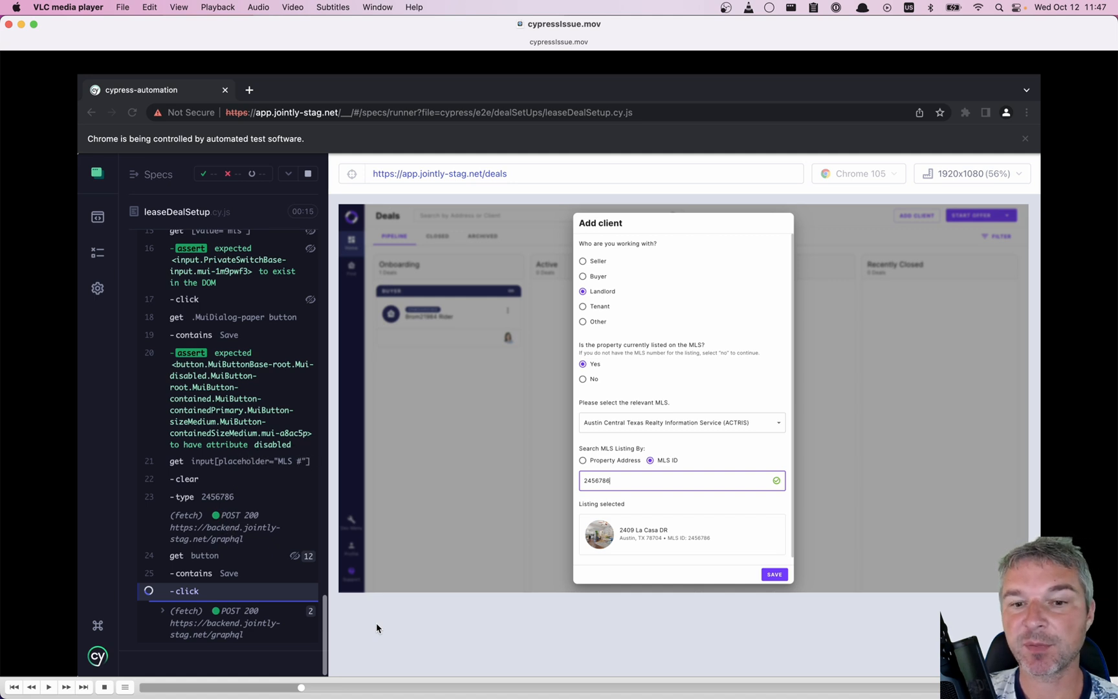
pyautogui.moveTo(620, 491)
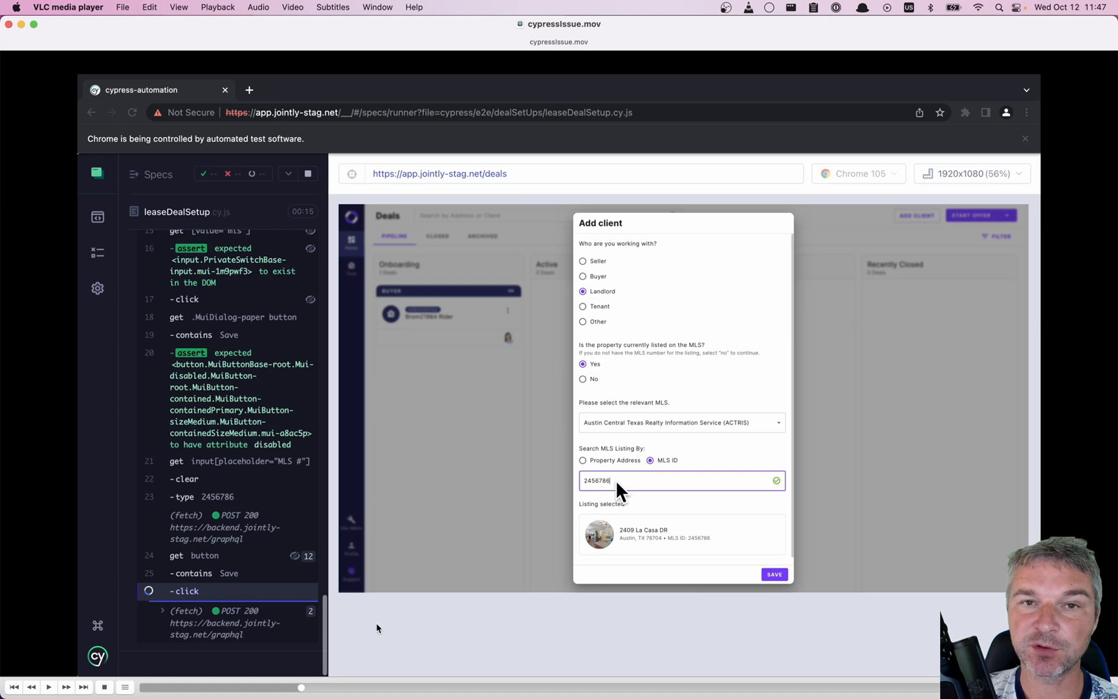
pyautogui.moveTo(654, 582)
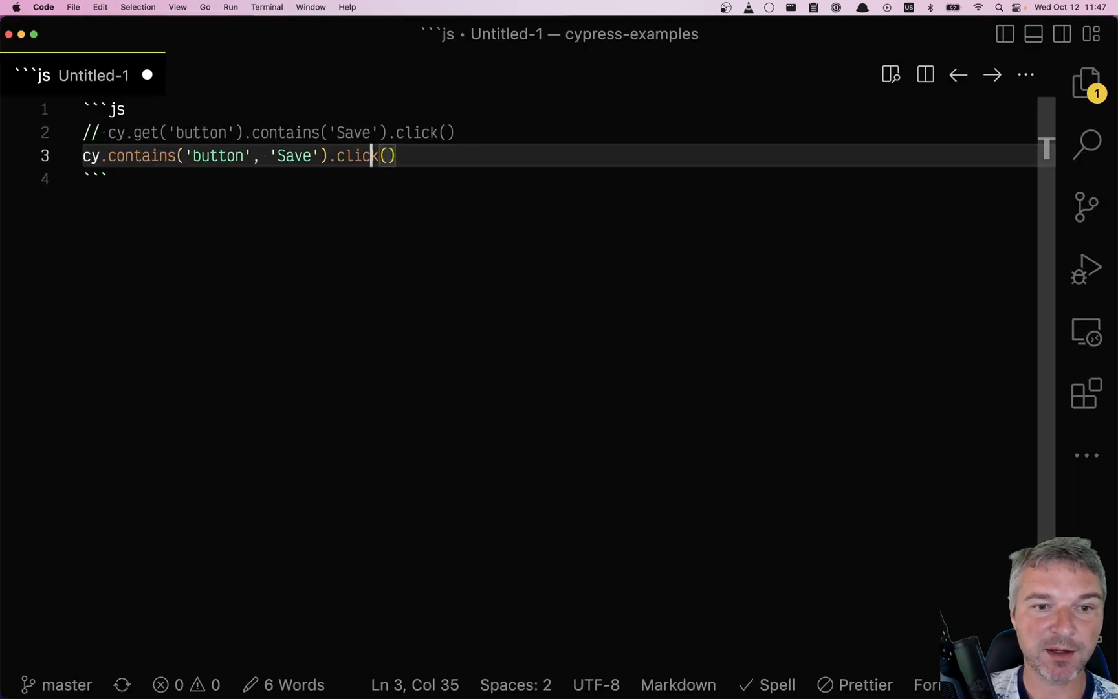
# Split the cy.contains('button', 'Save') chain so .click() moves onto its own line
pyautogui.press('Enter')
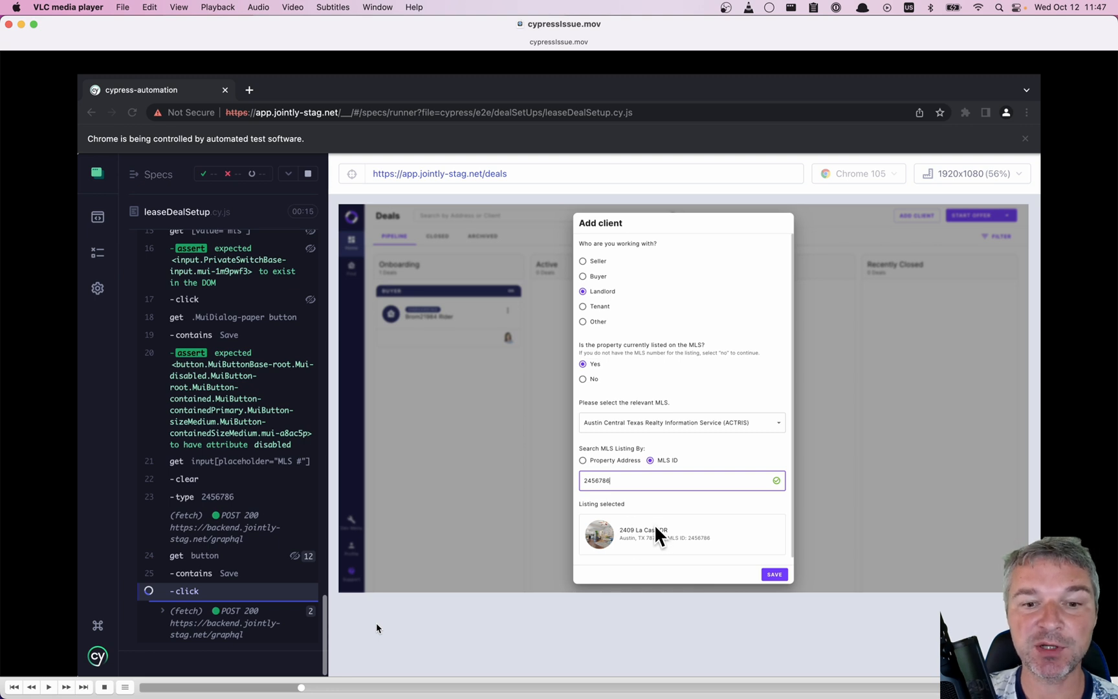
pyautogui.moveTo(771, 606)
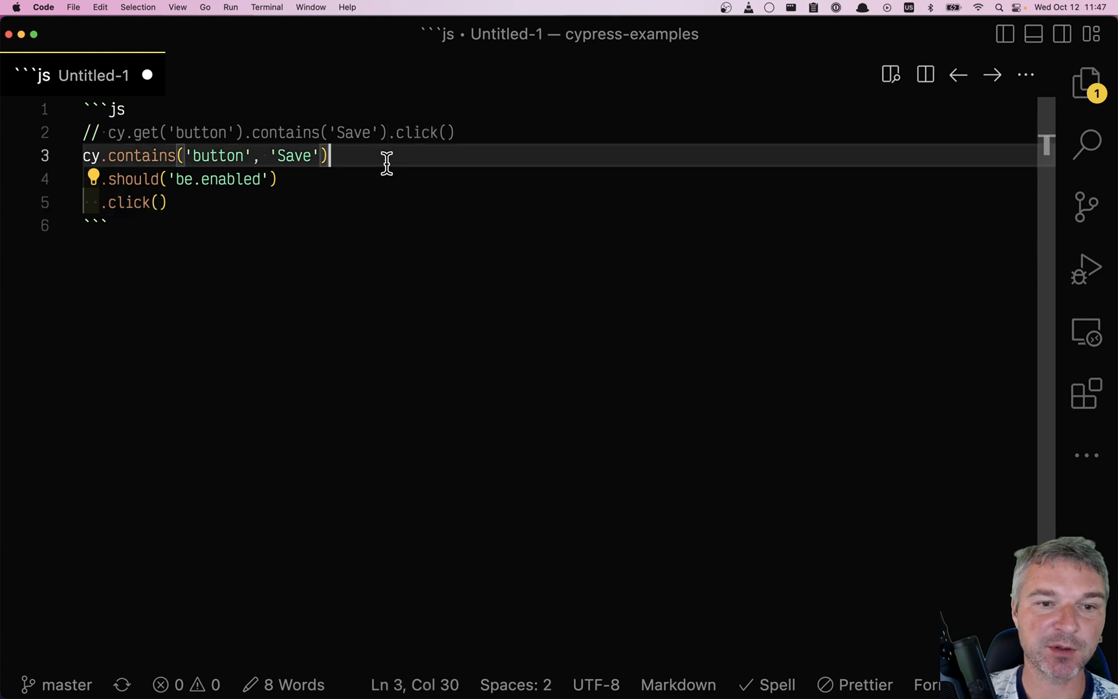
pyautogui.press('Enter')
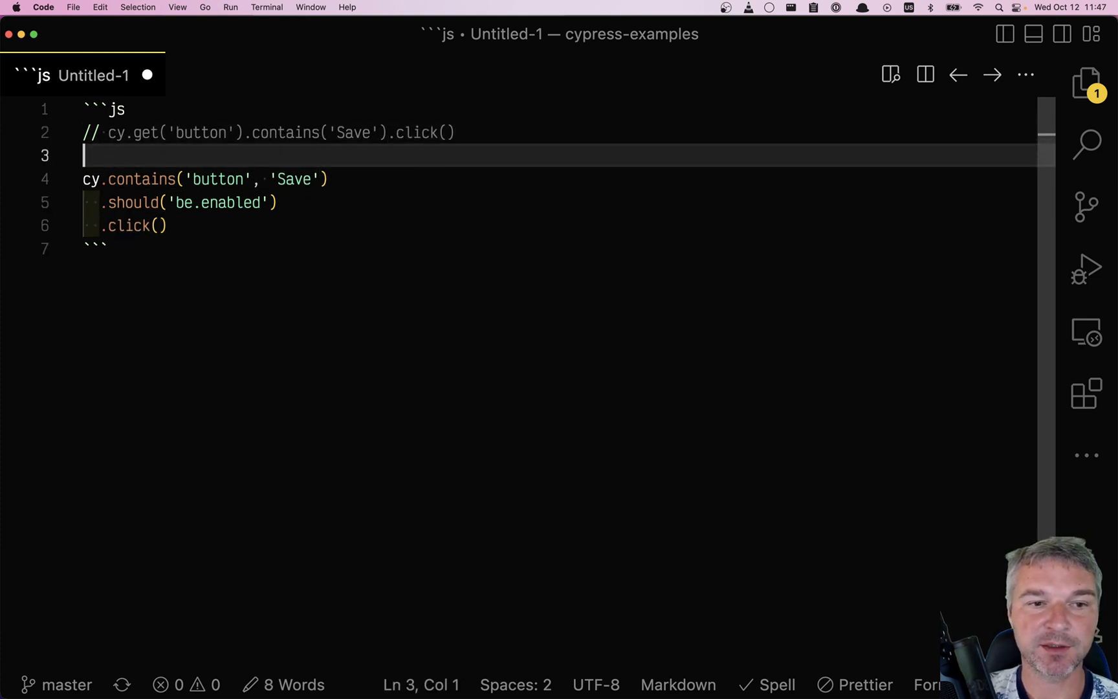
pyautogui.write(".type('23333')")
pyautogui.write('cy.')
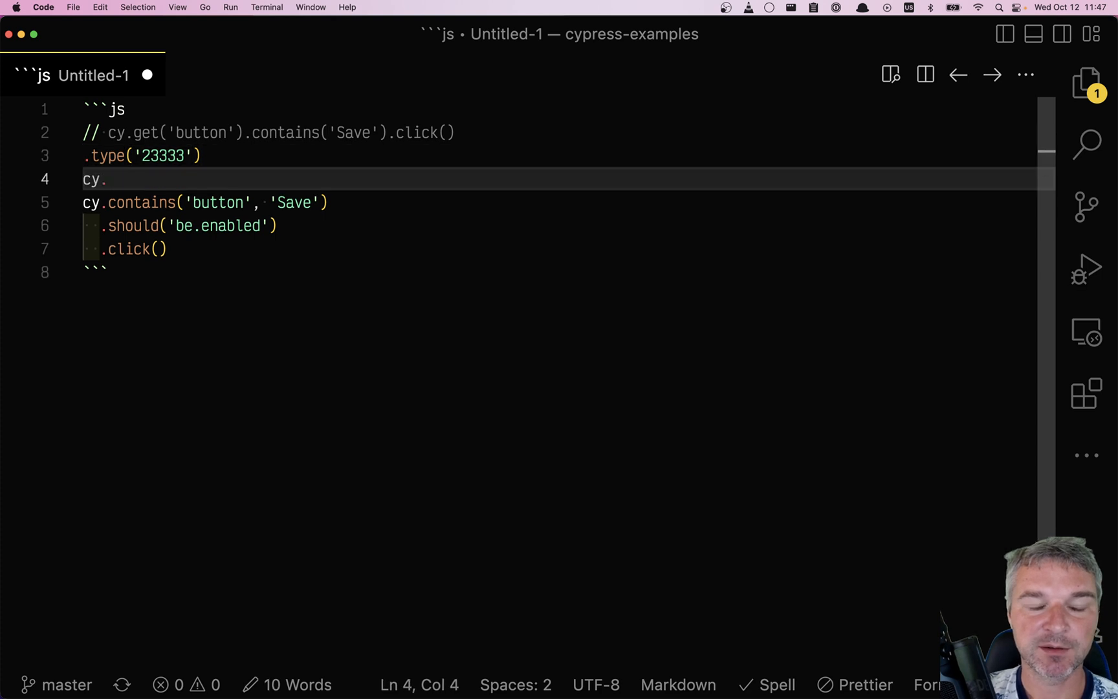
pyautogui.write("get('")
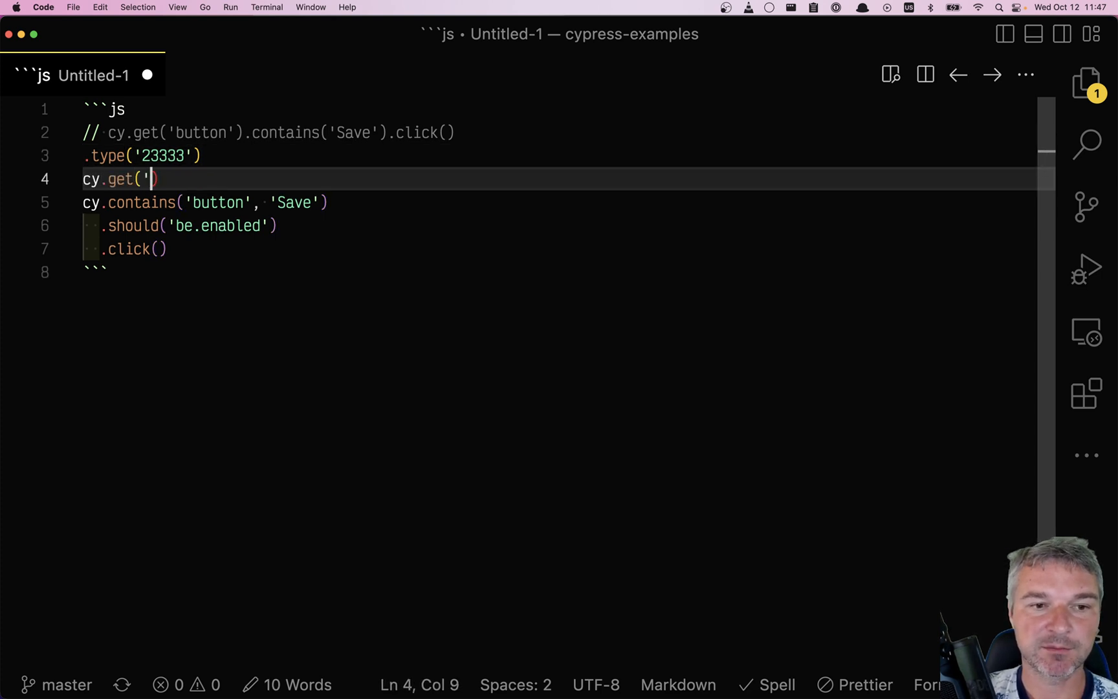
pyautogui.write('.listing')
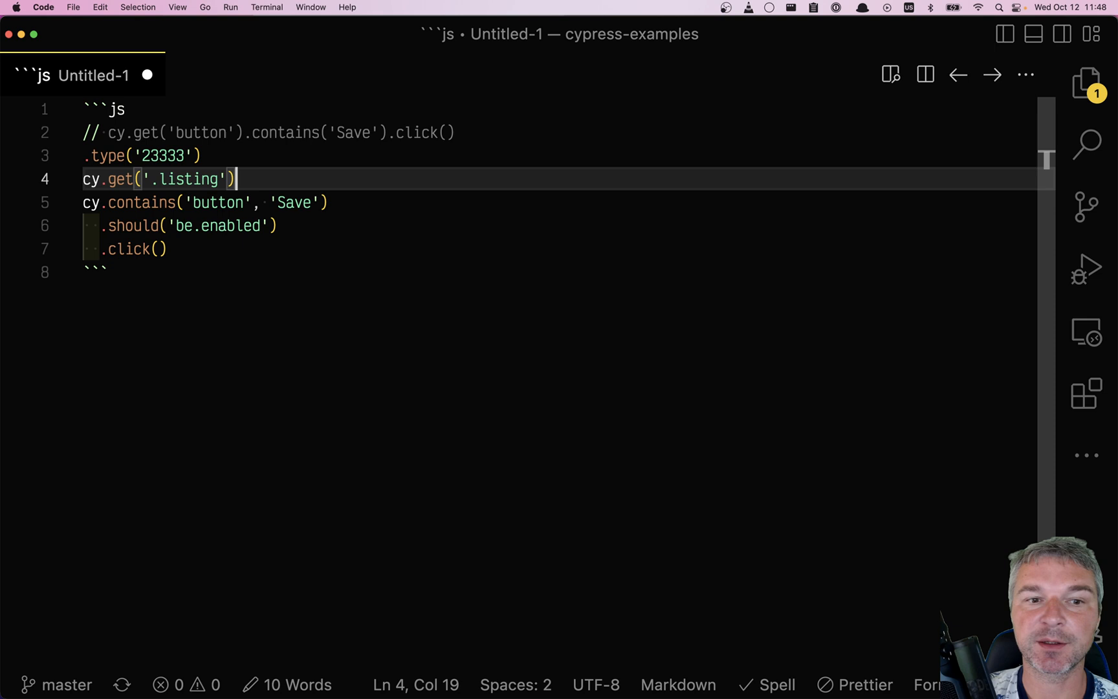
pyautogui.write(".should('be.visible'")
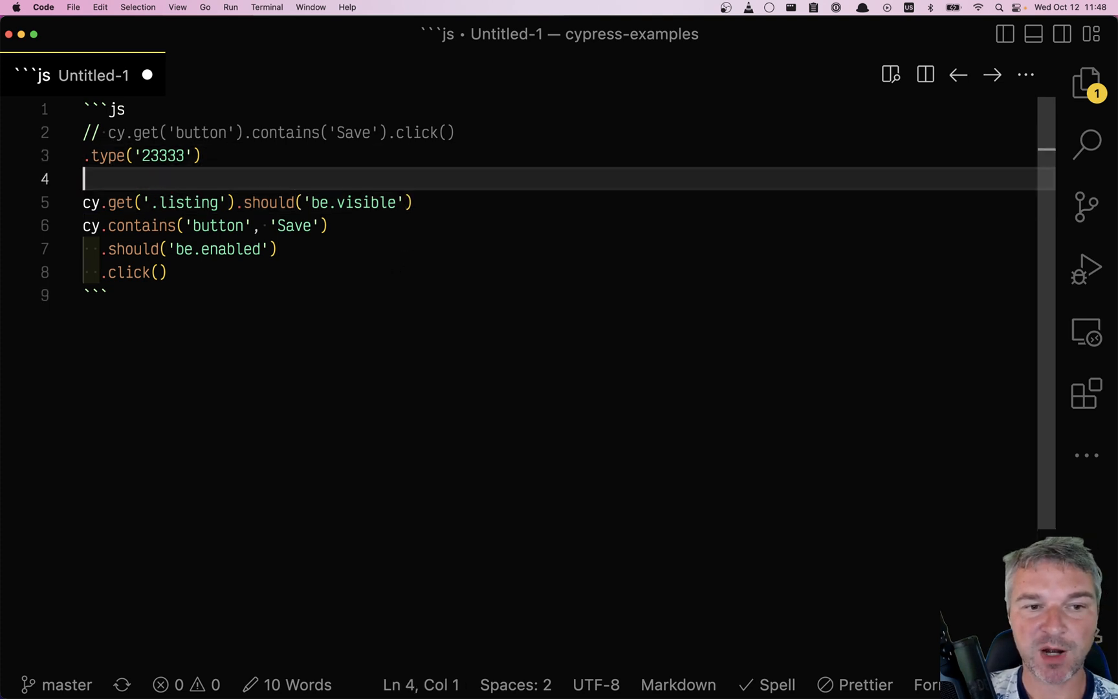
pyautogui.write(".wait('@")
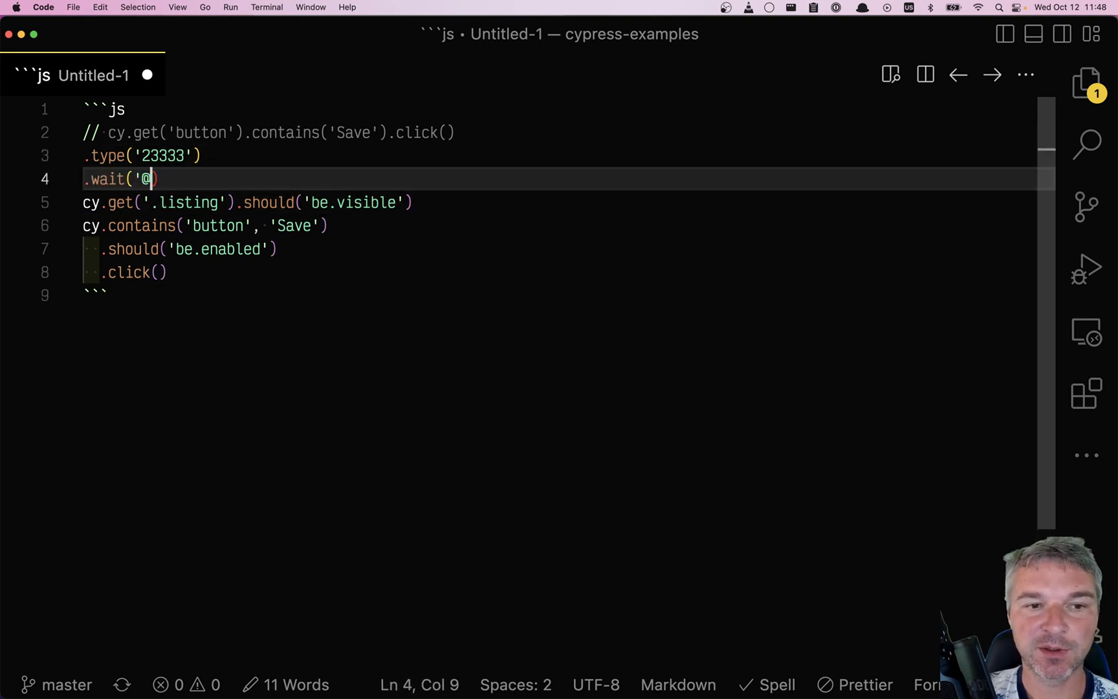
pyautogui.write('findListing')
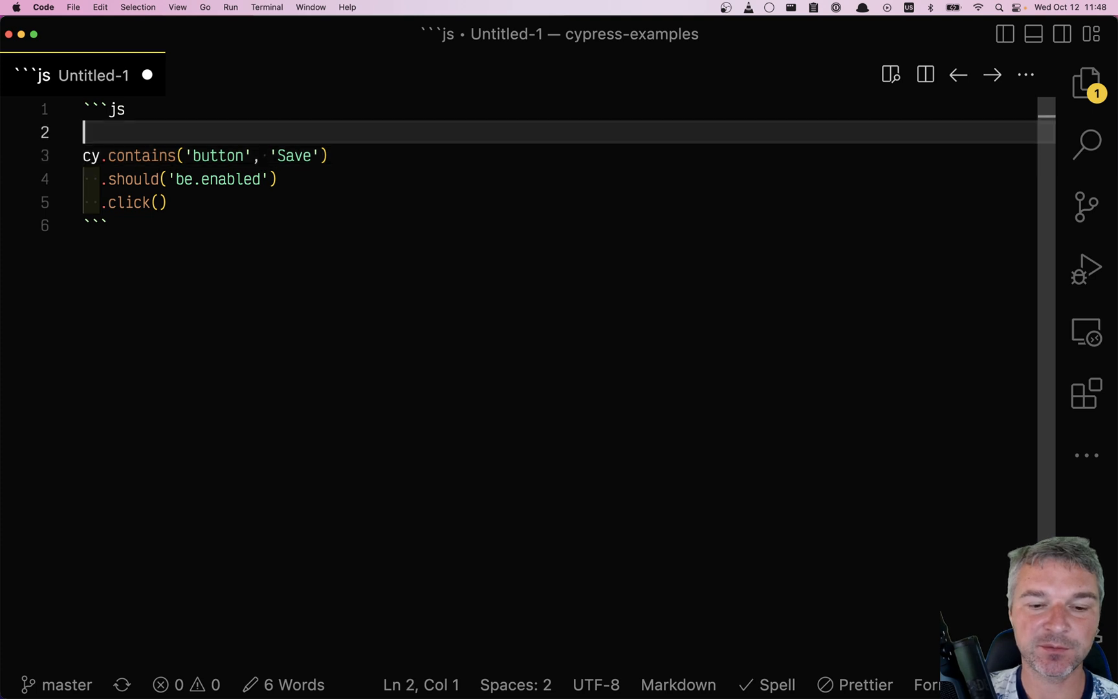
# Begin typing the placeholder chain cy.get(...).contains(...).cl on line 2
pyautogui.write('cy.get(...).con')
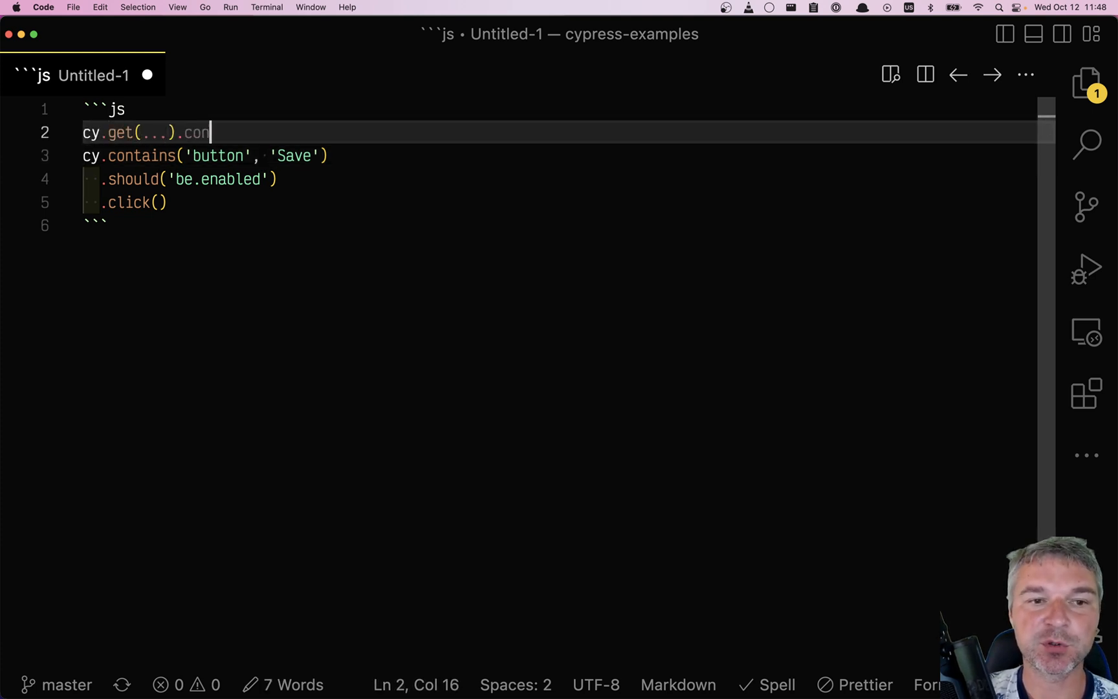
pyautogui.write('tains(...)')
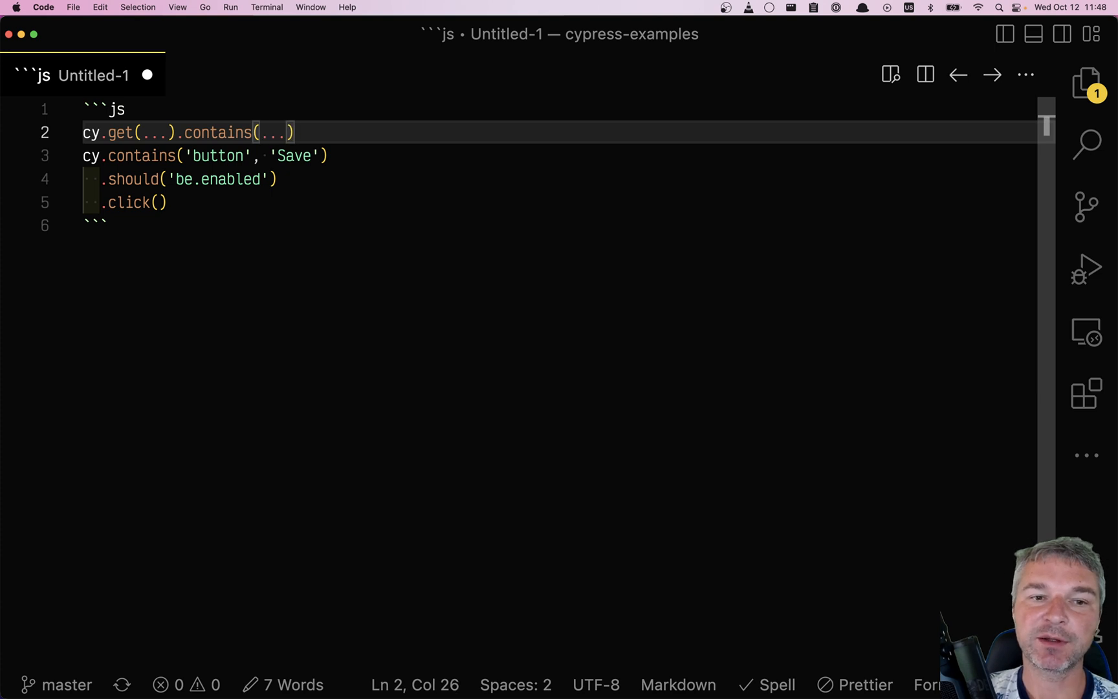
pyautogui.write('.cl')
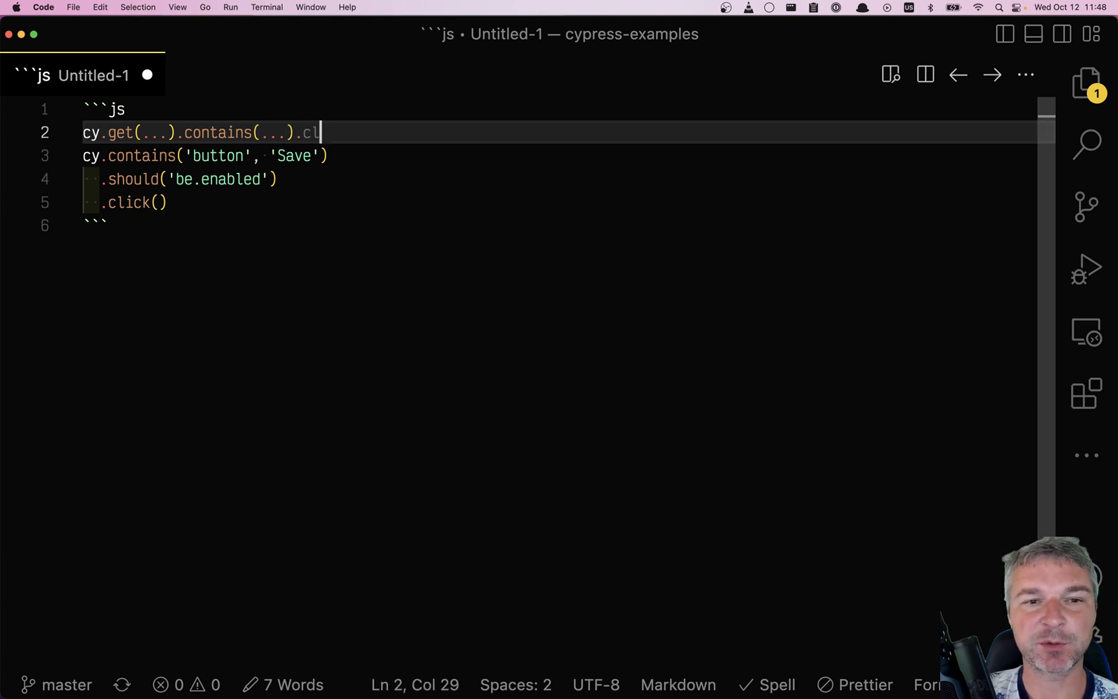